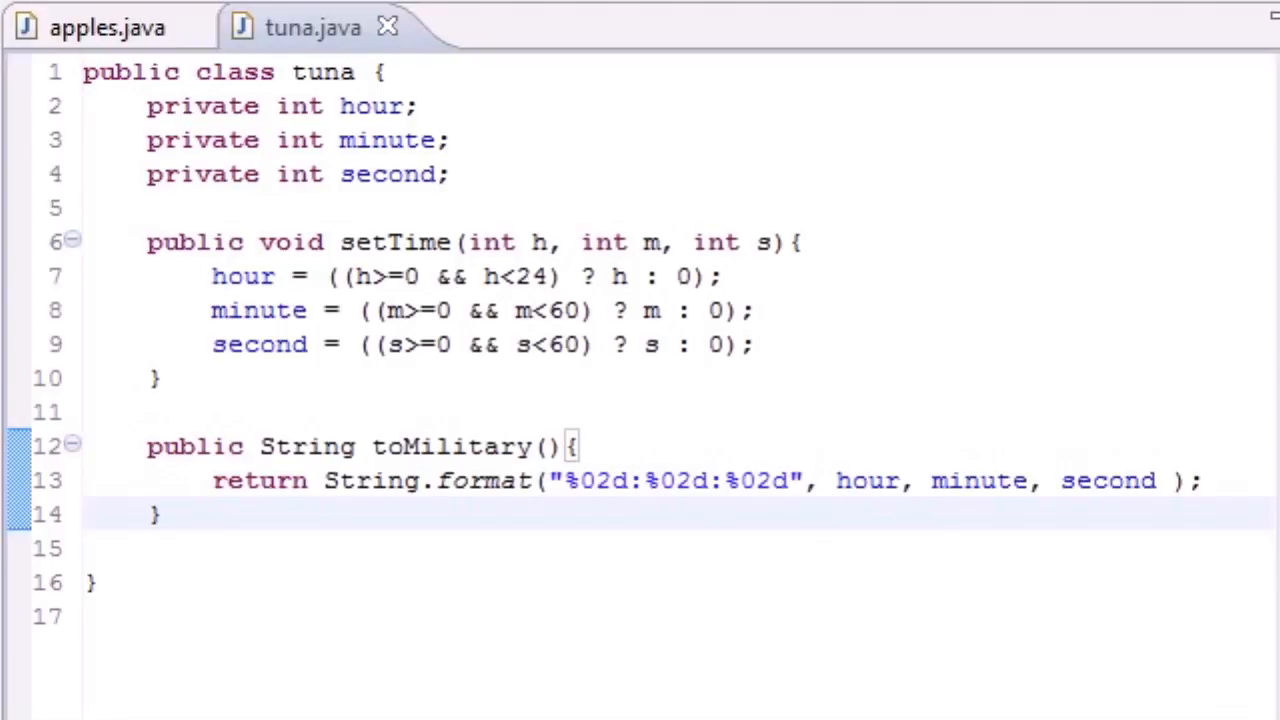
mouse_move(303, 500)
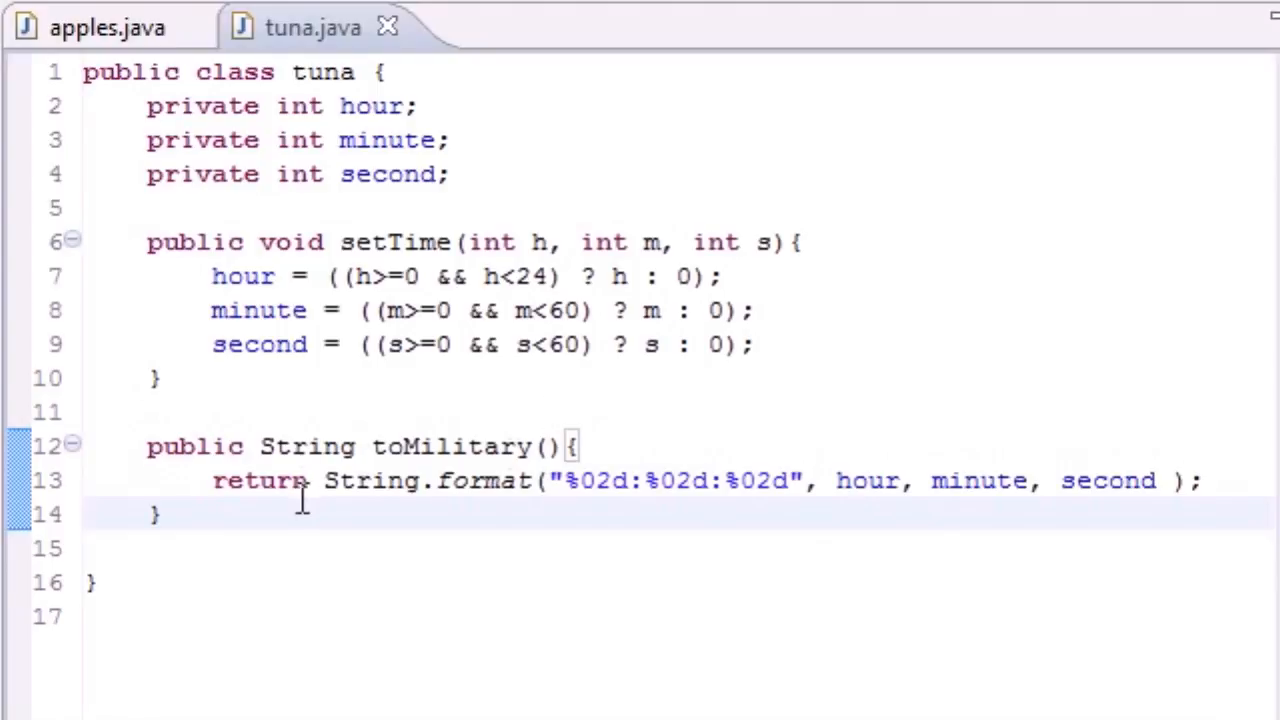
mouse_move(235, 507)
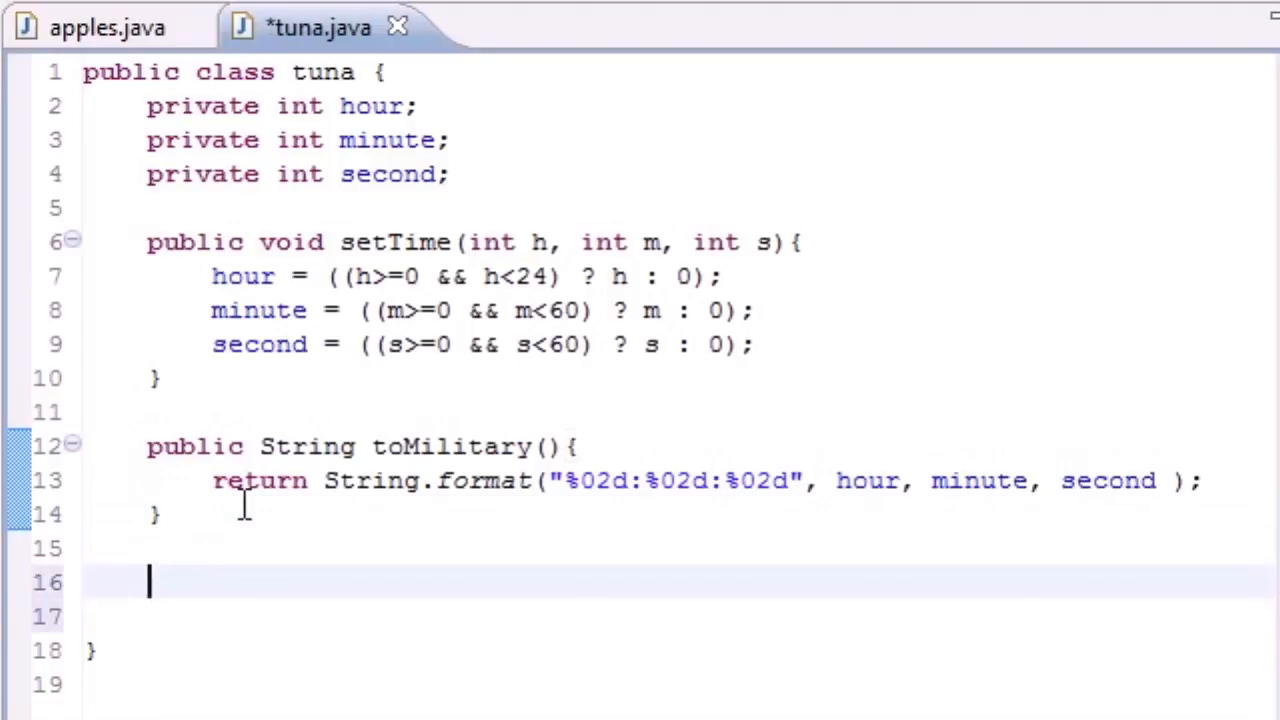
mouse_move(118, 395)
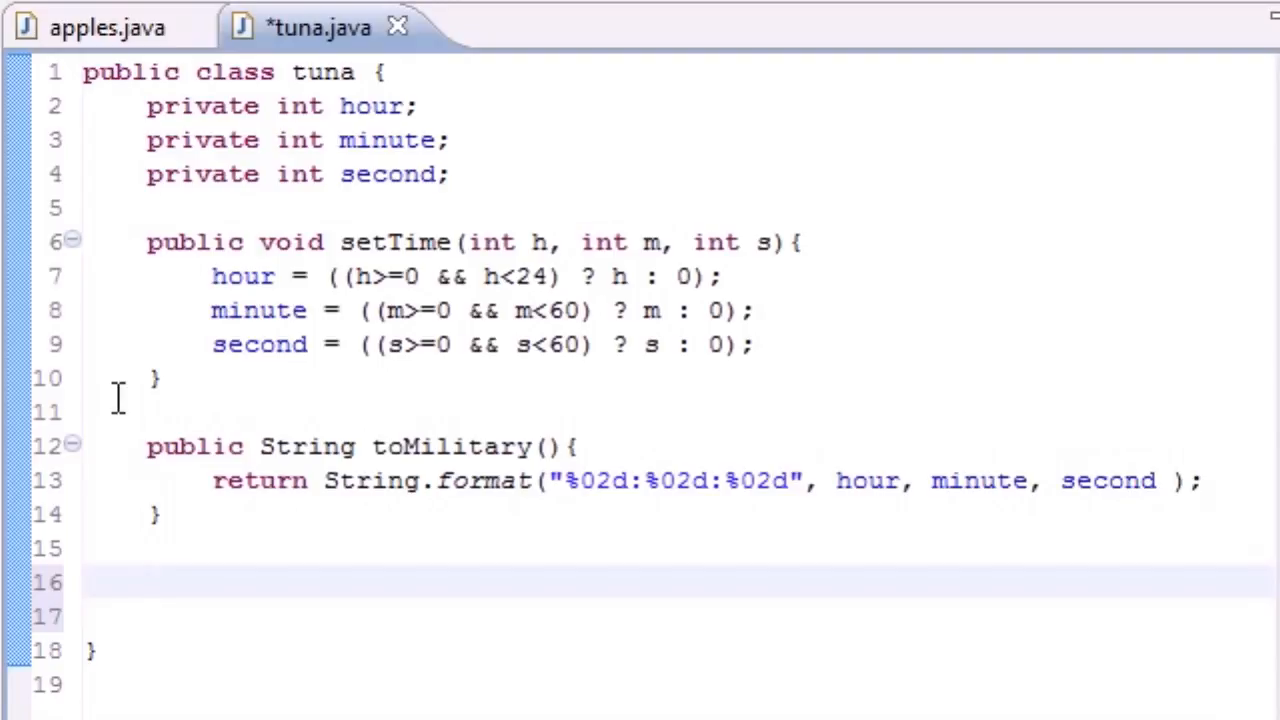
Write the method header 'public String toString()' below toMilitary, correcting an initial typo
type("ouyb")
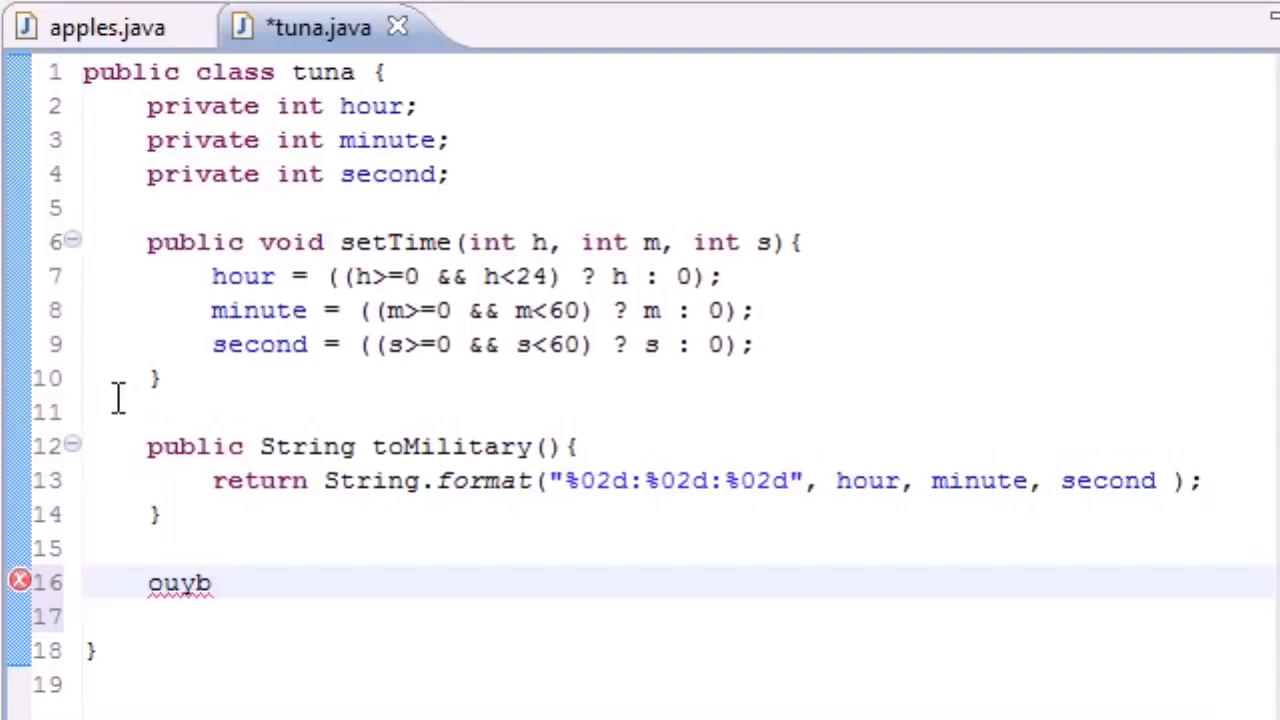
key("BackSpace")
type("pu")
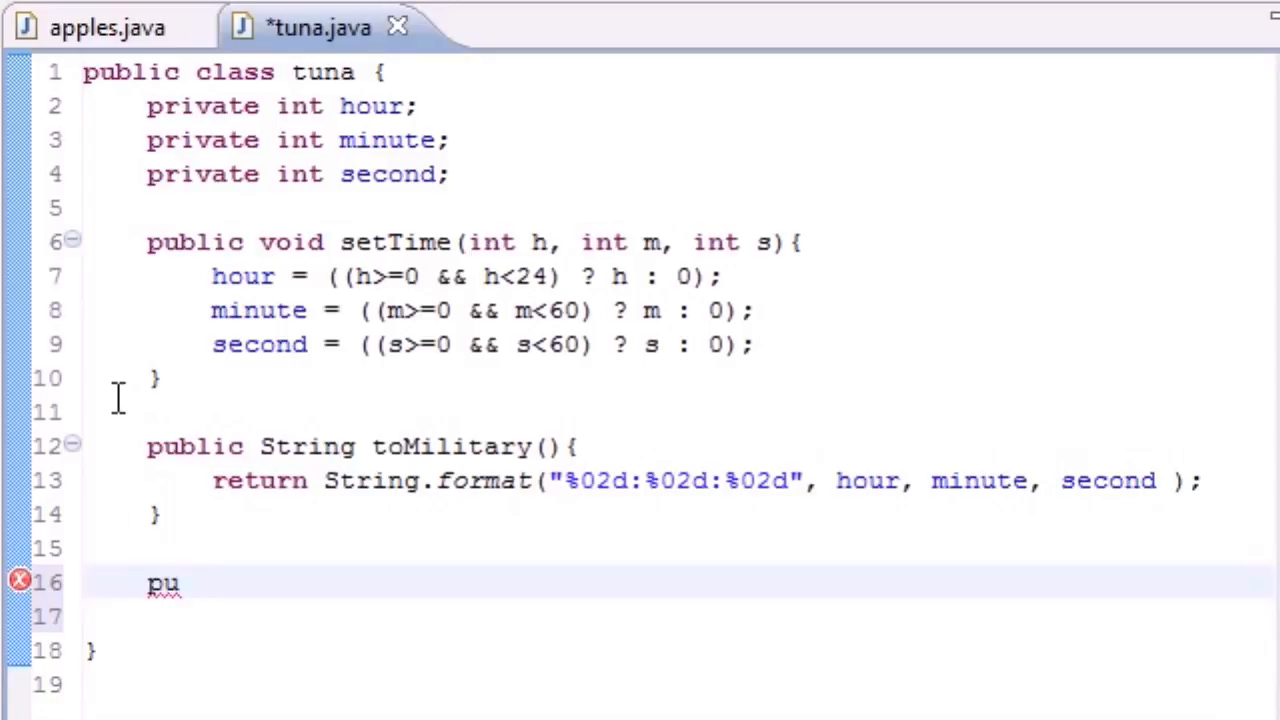
type("blic Stri")
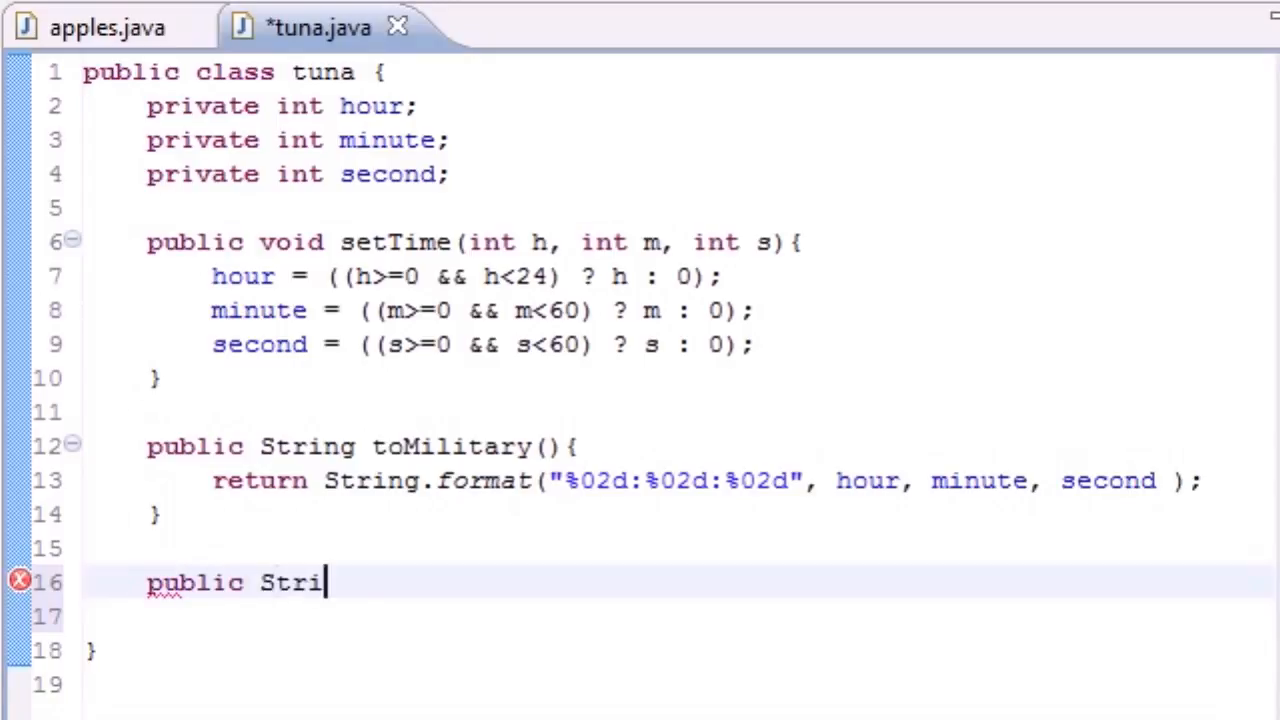
type("ng")
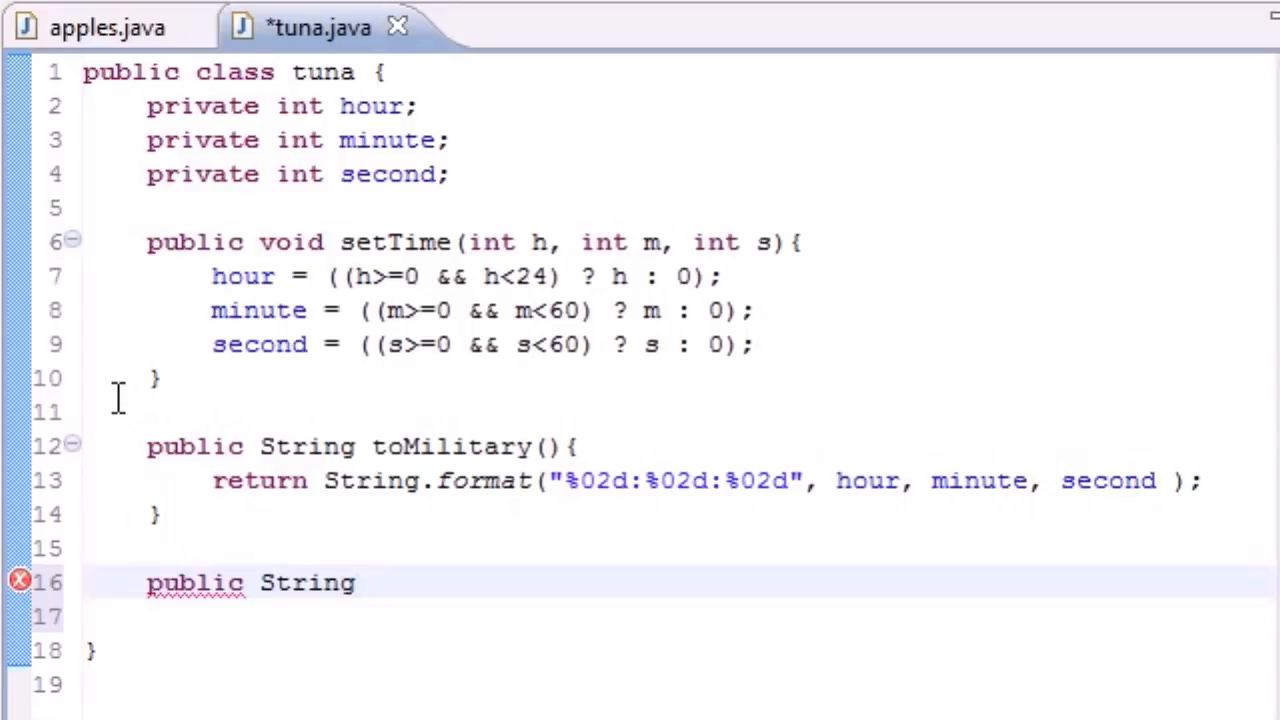
type("toString")
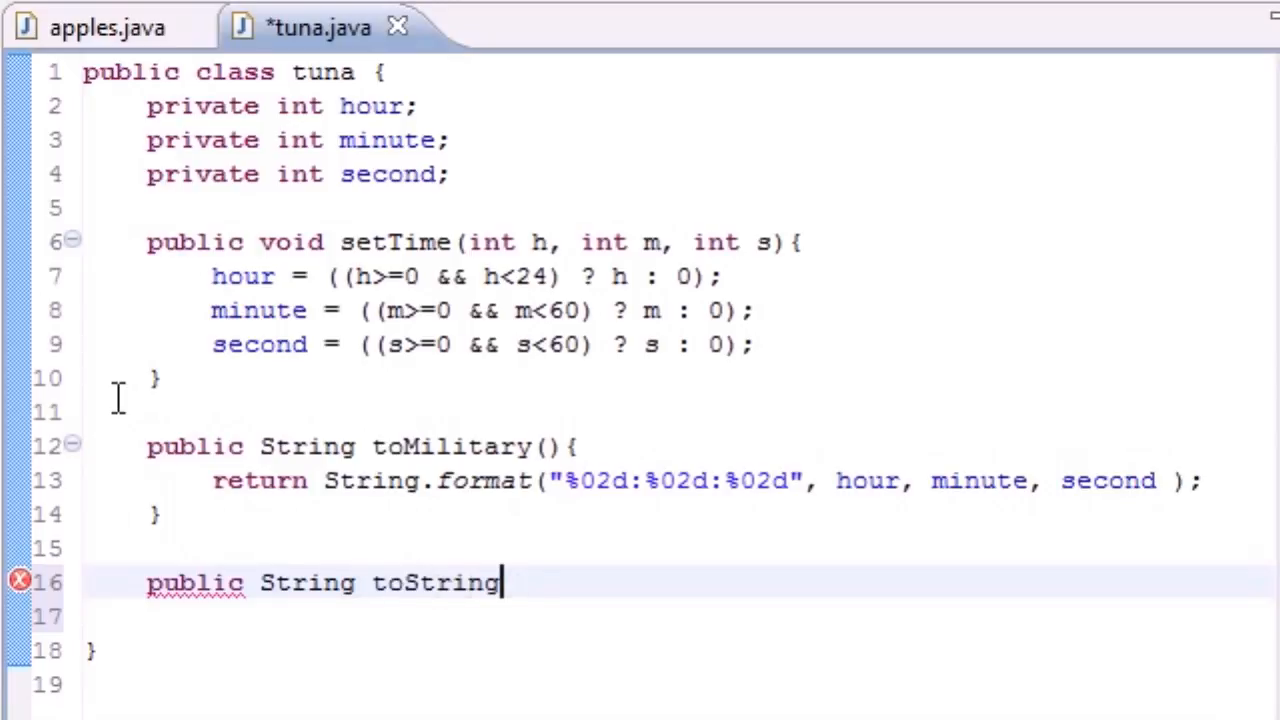
type("(){")
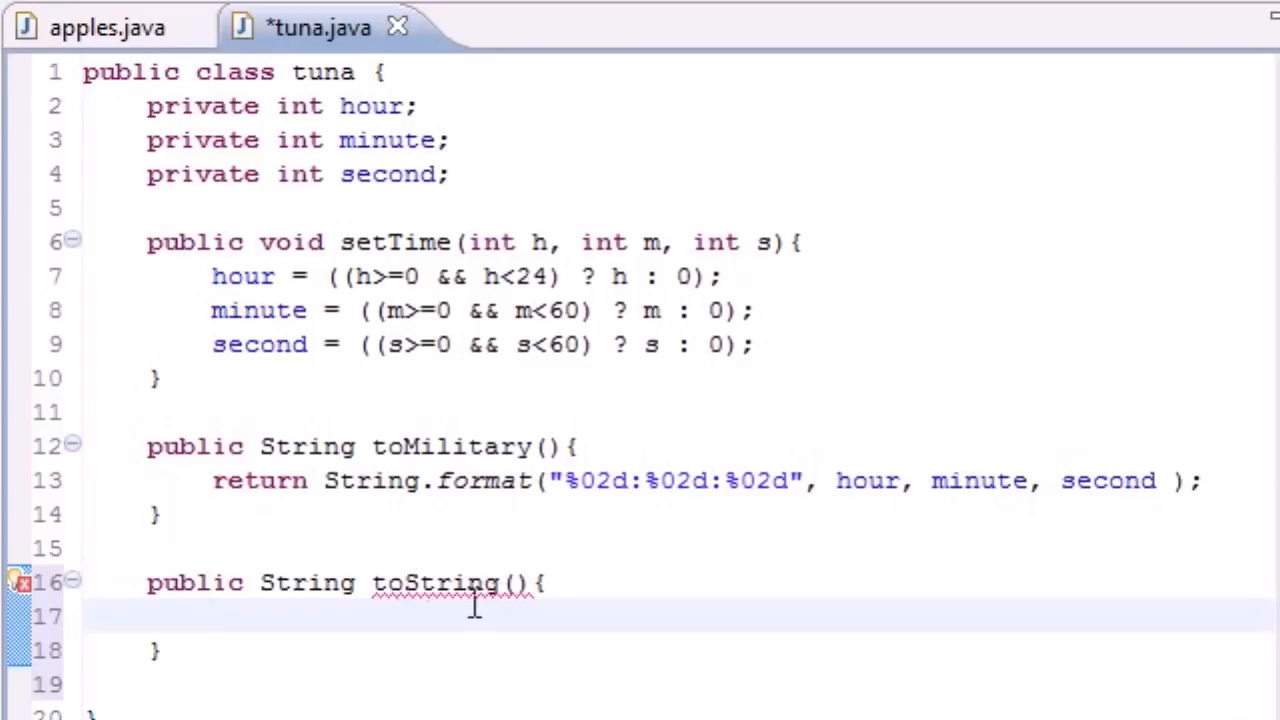
mouse_move(432, 605)
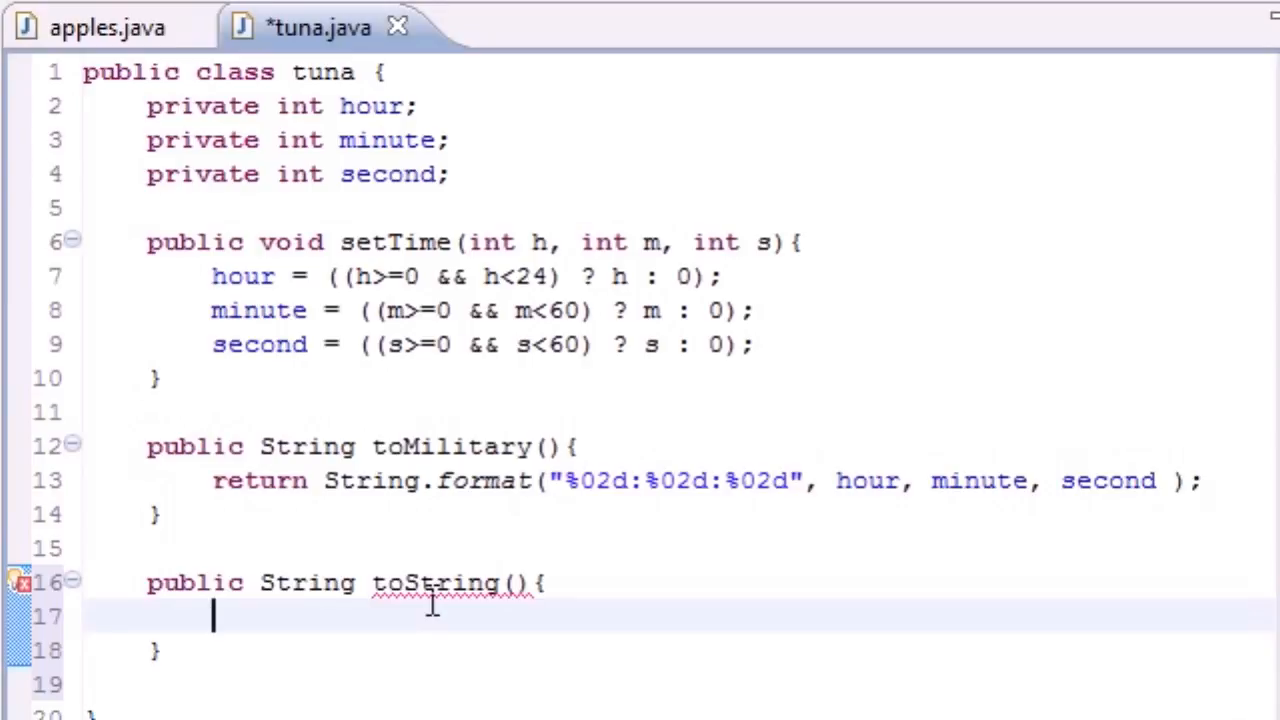
Make toString's body 'return String.format()' with an empty quoted format string inside
type("return")
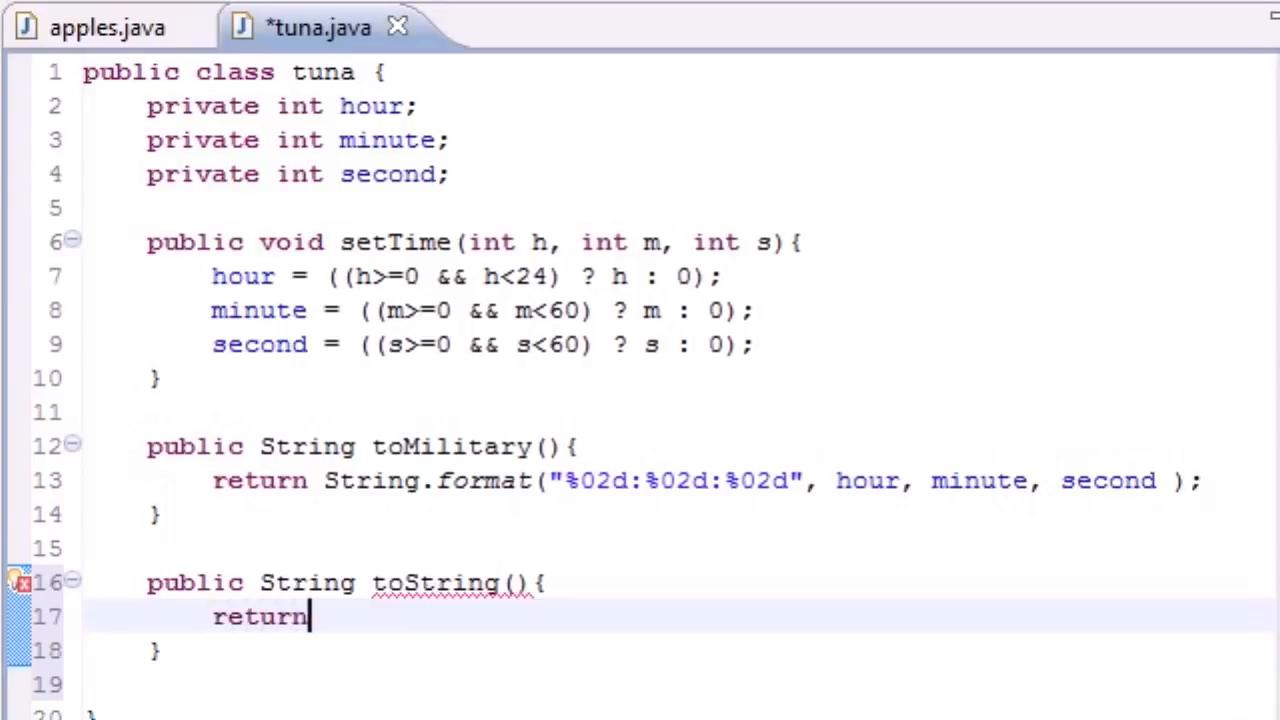
type("St")
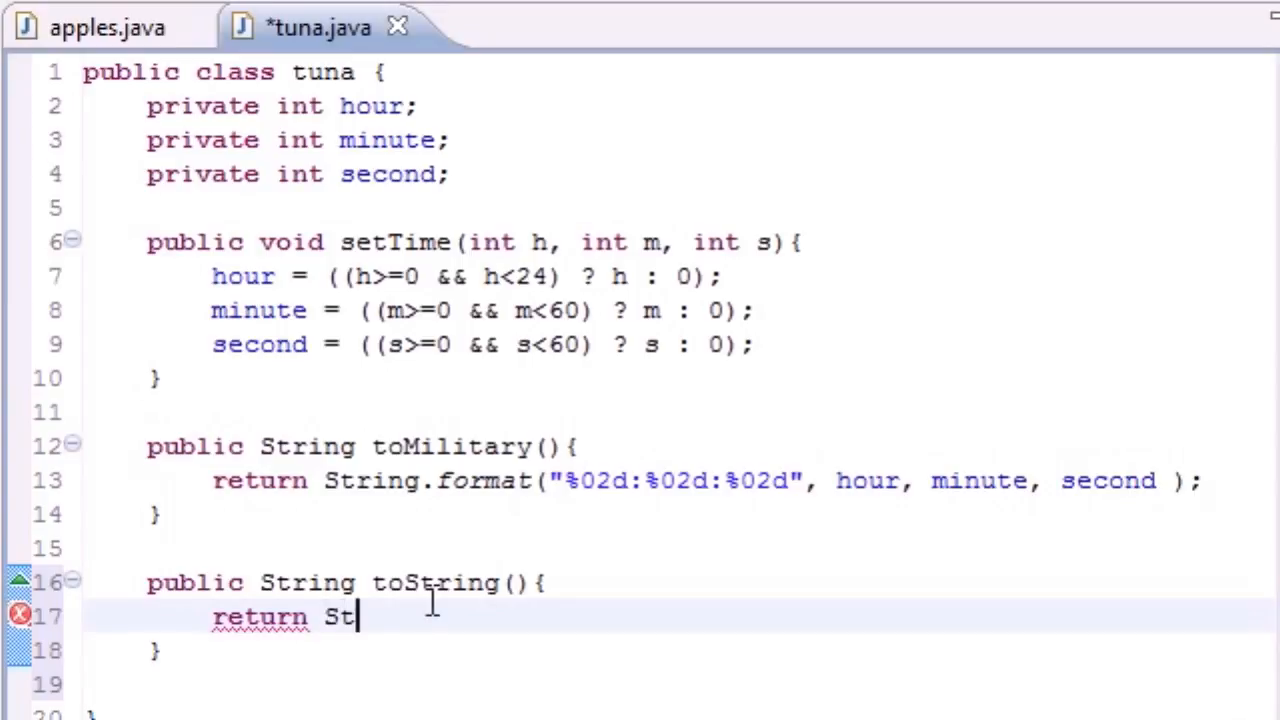
type("ring")
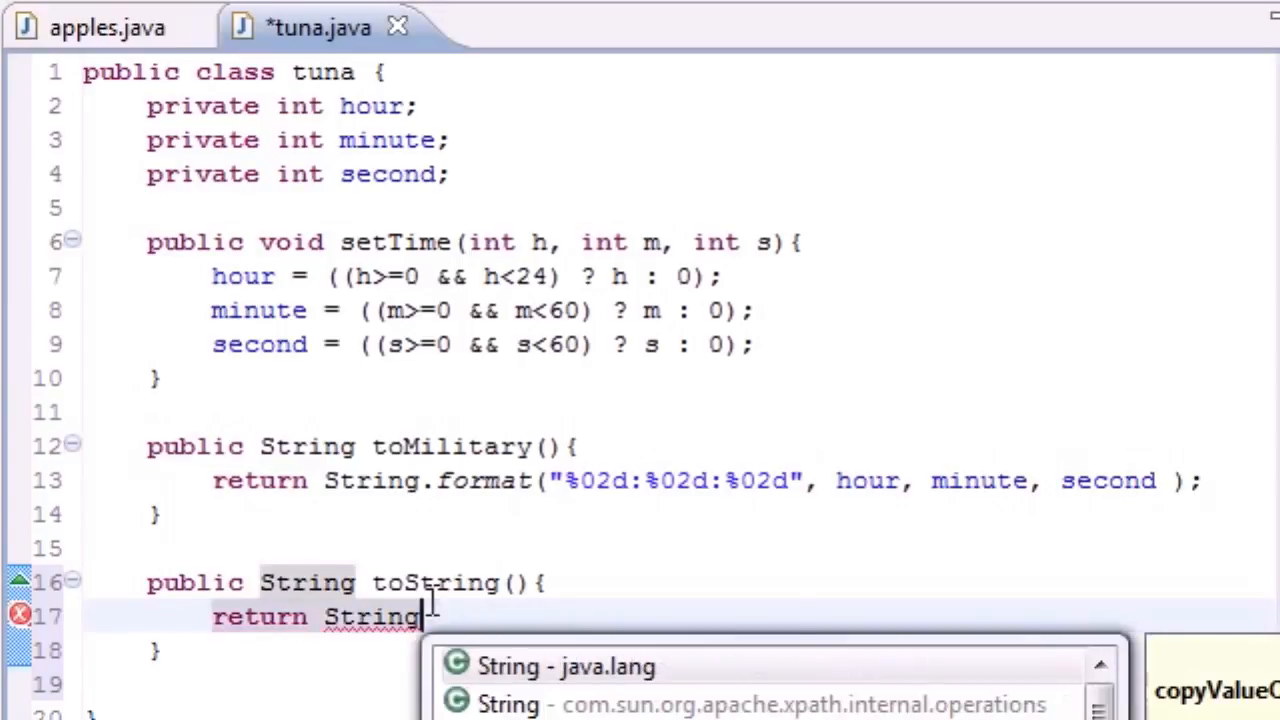
type(".for")
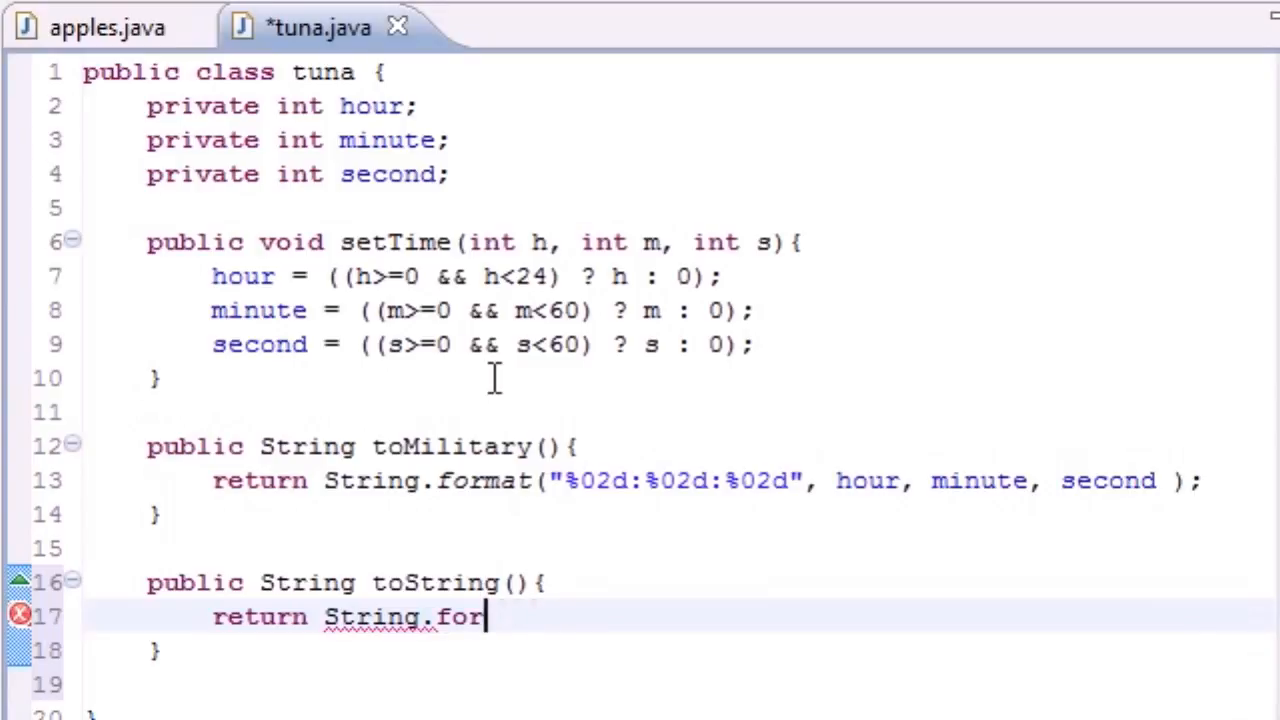
type("mat();")
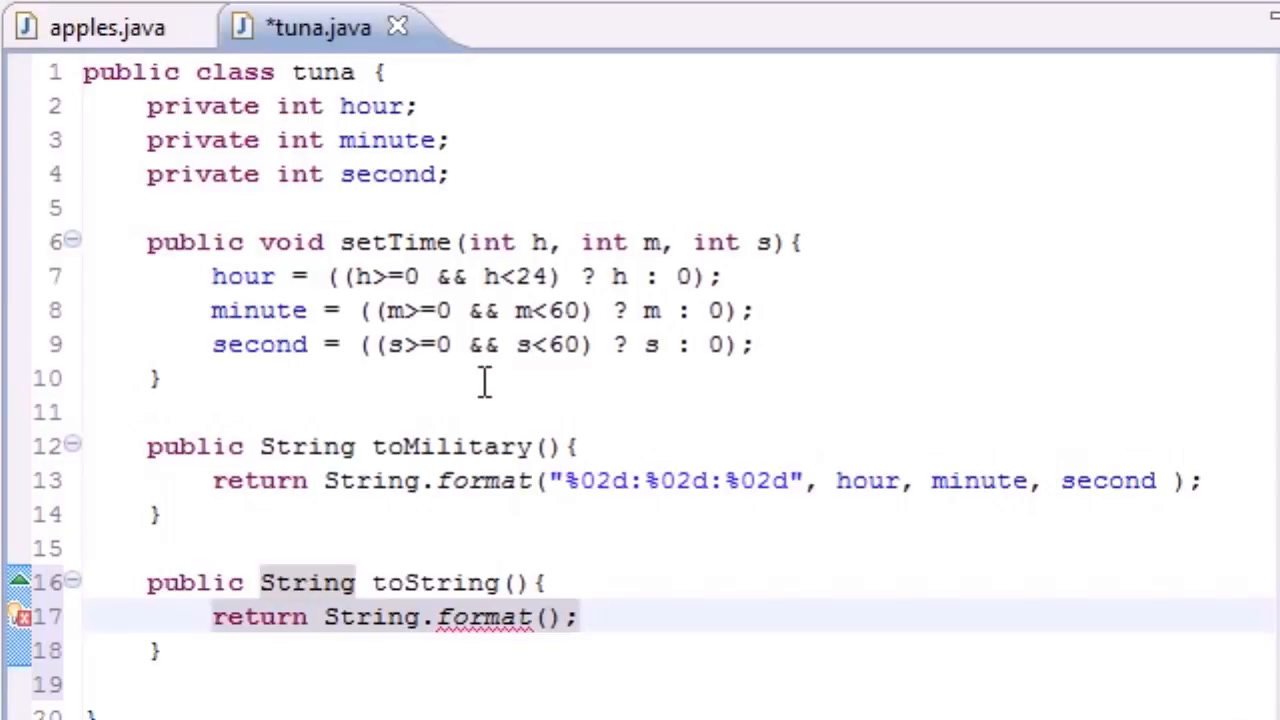
left_click(543, 617)
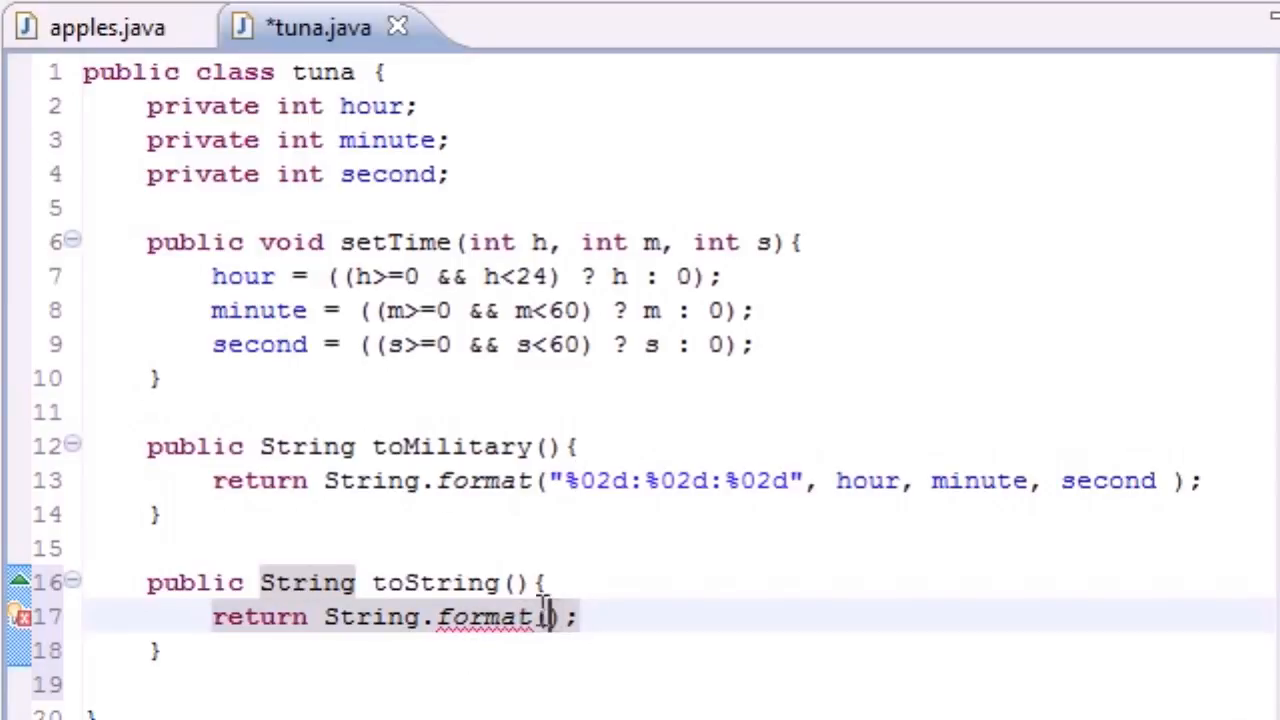
type("\"")
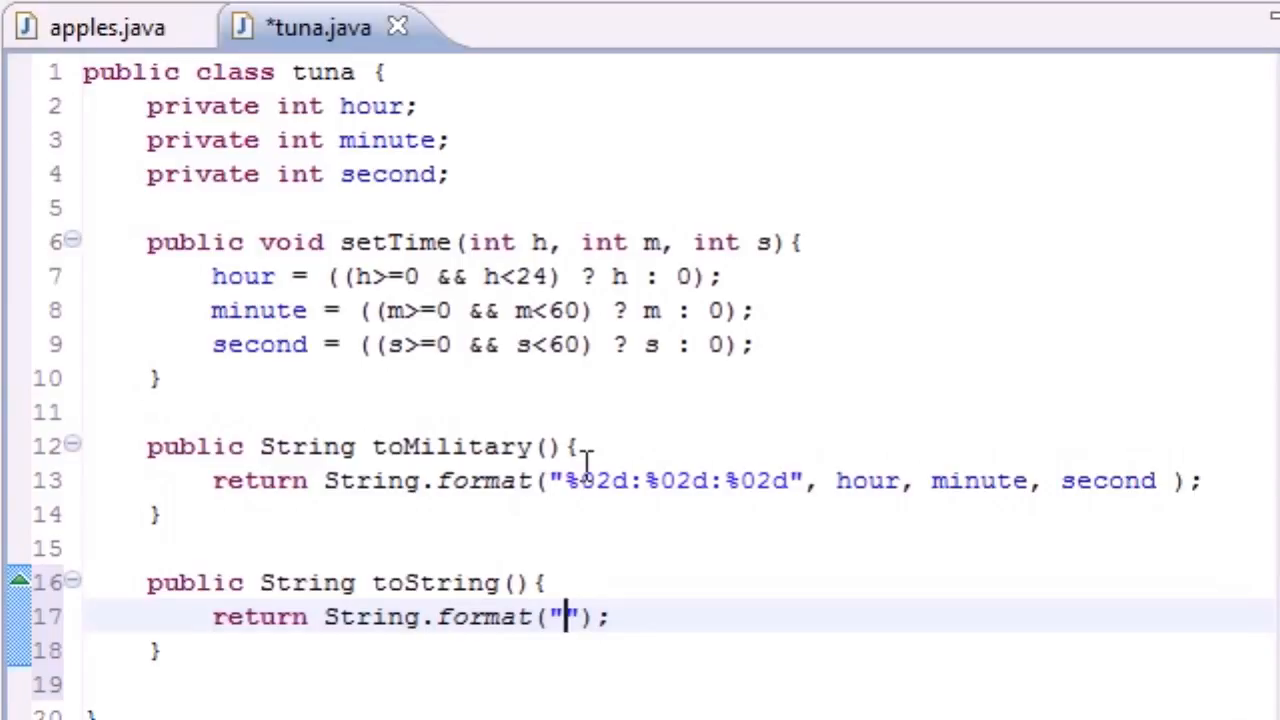
mouse_move(404, 630)
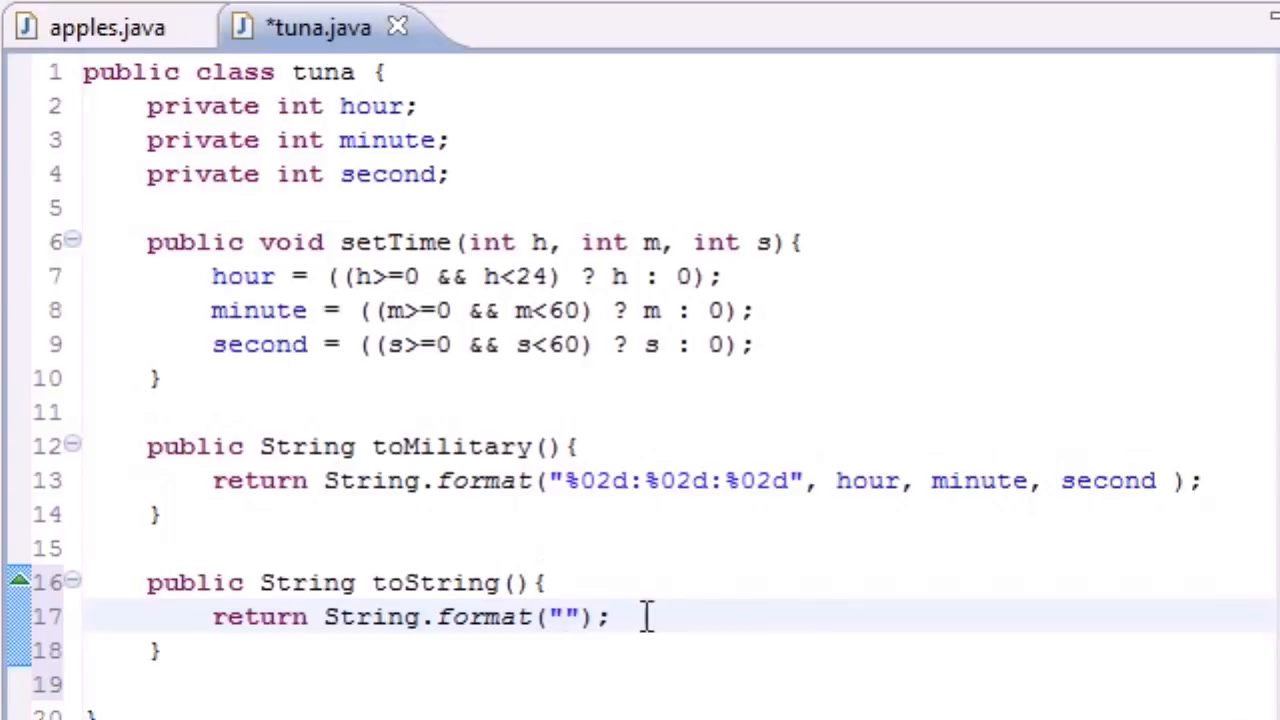
mouse_move(607, 537)
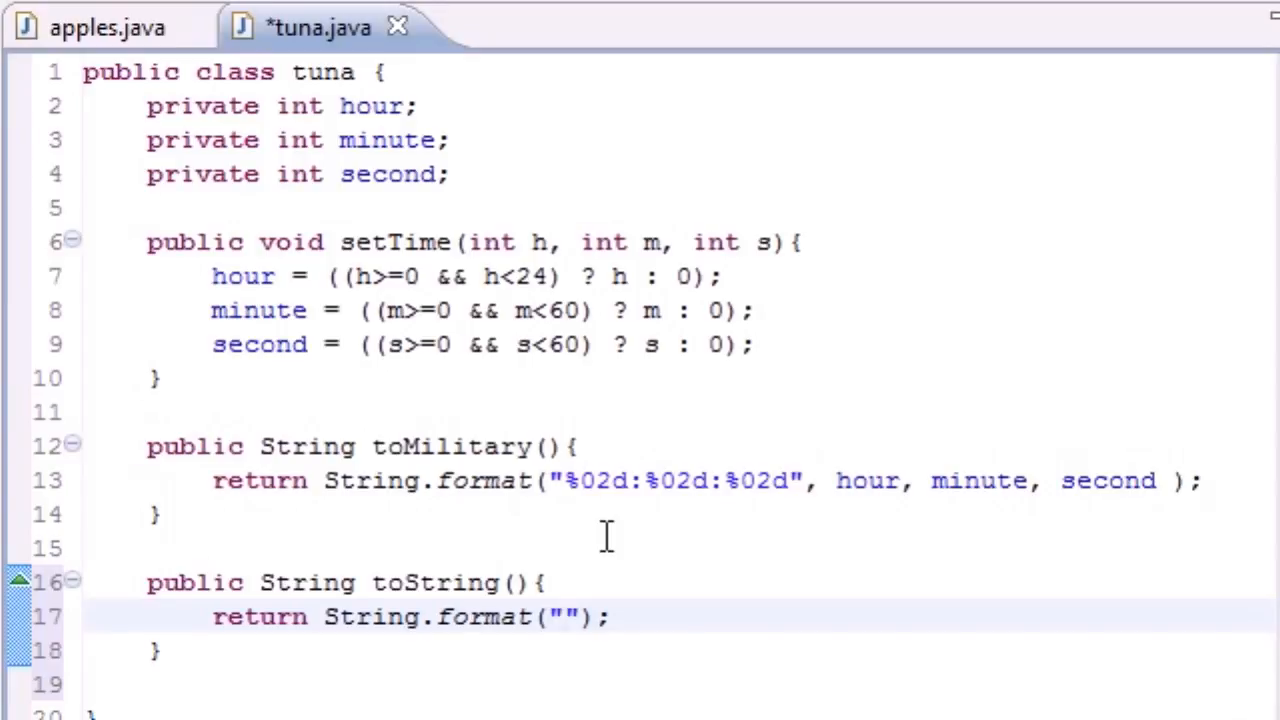
Fill the format string with "%d:%02d:%02d %s"
type("%d")
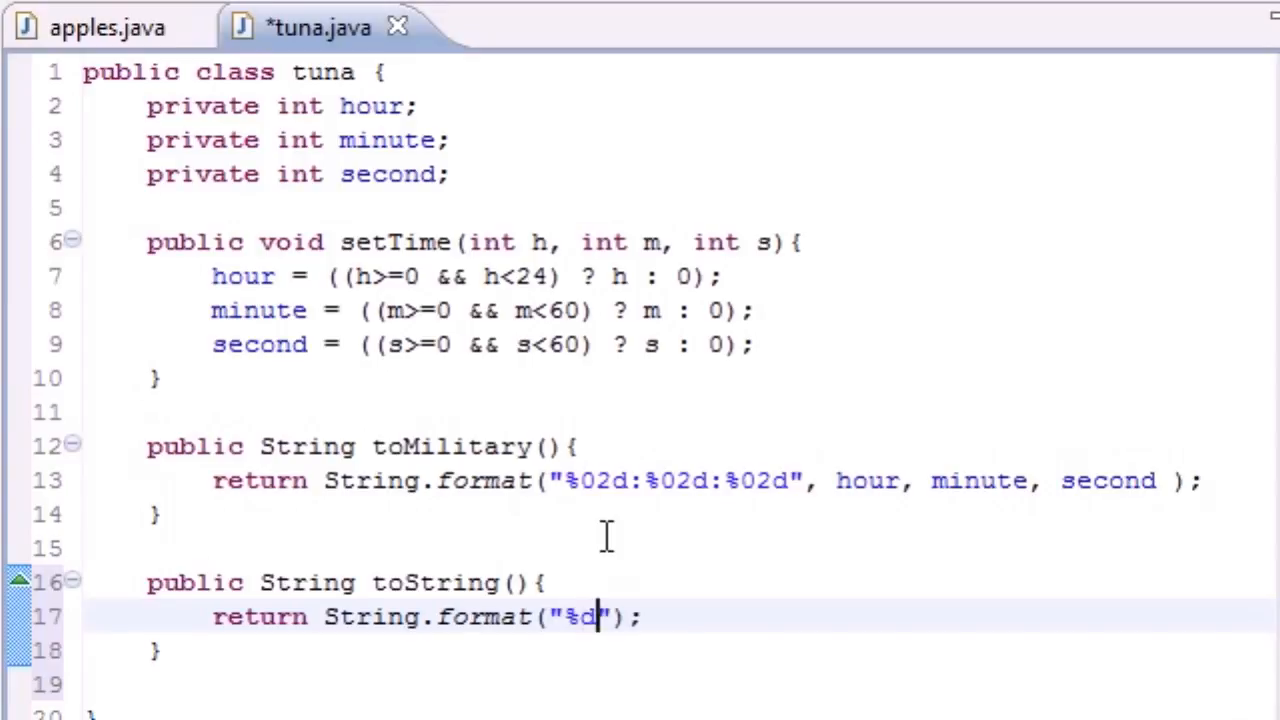
type(":%")
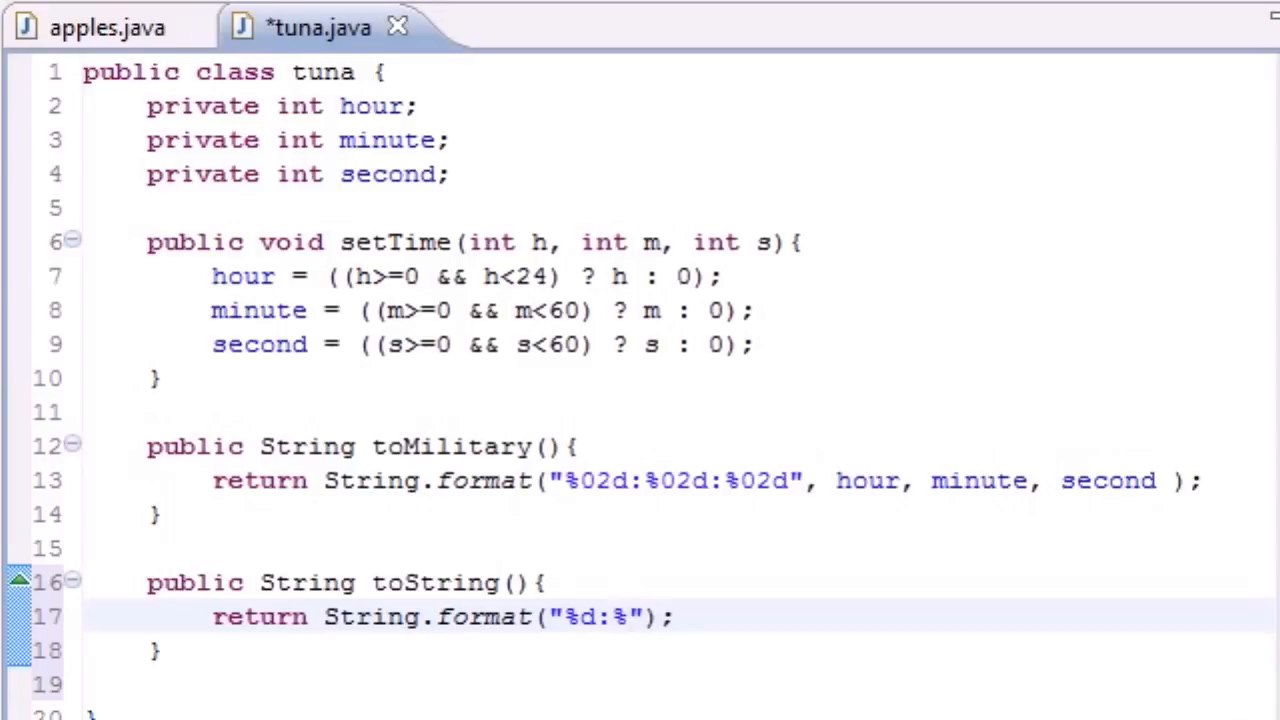
type("02d")
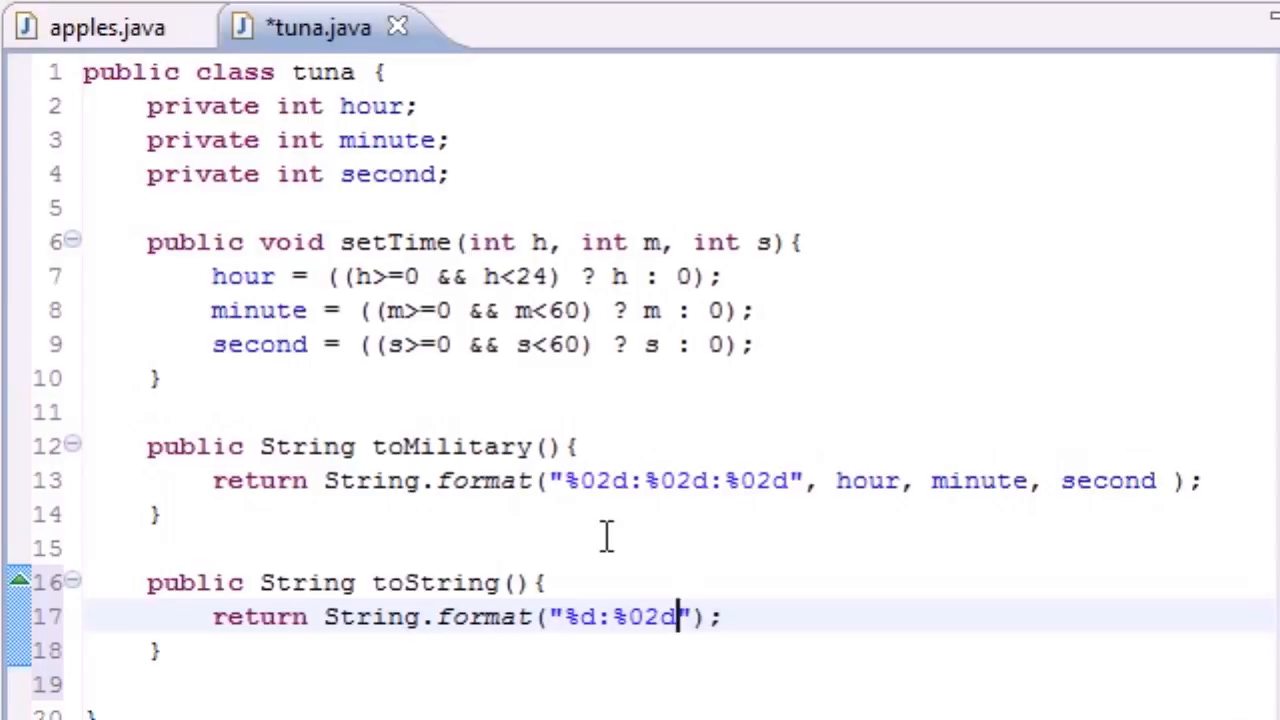
type(":")
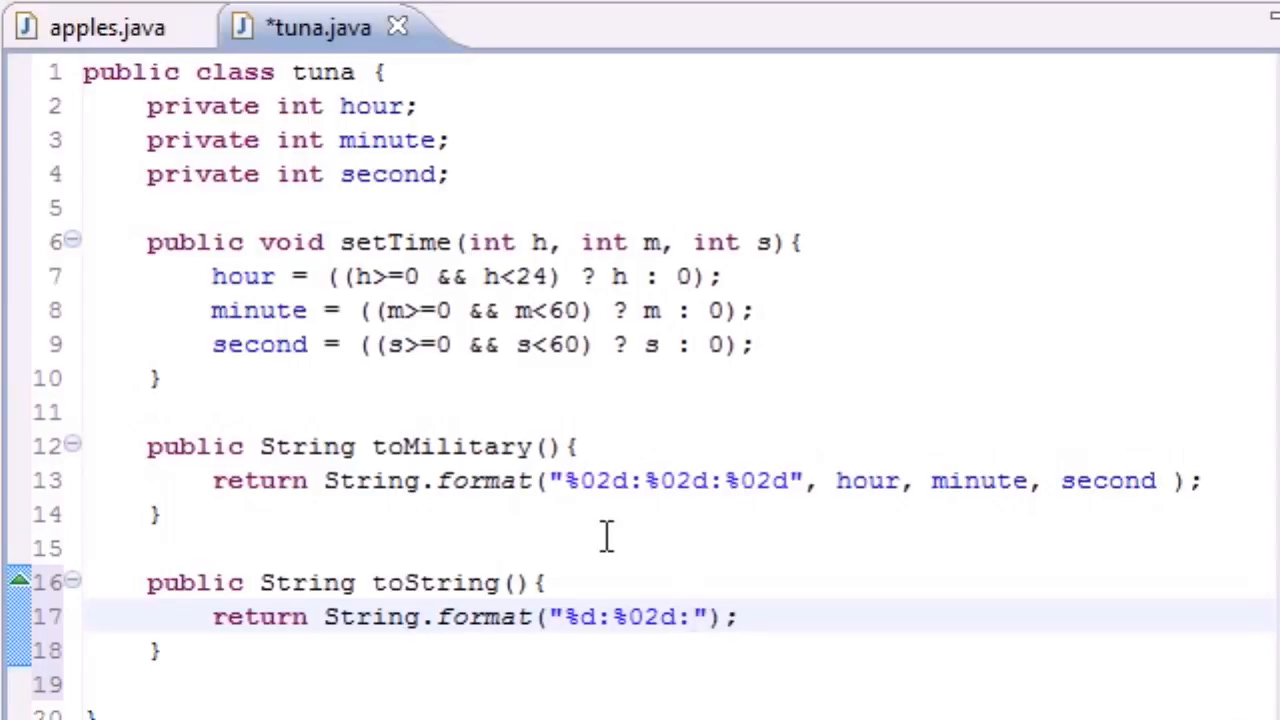
type("%02d")
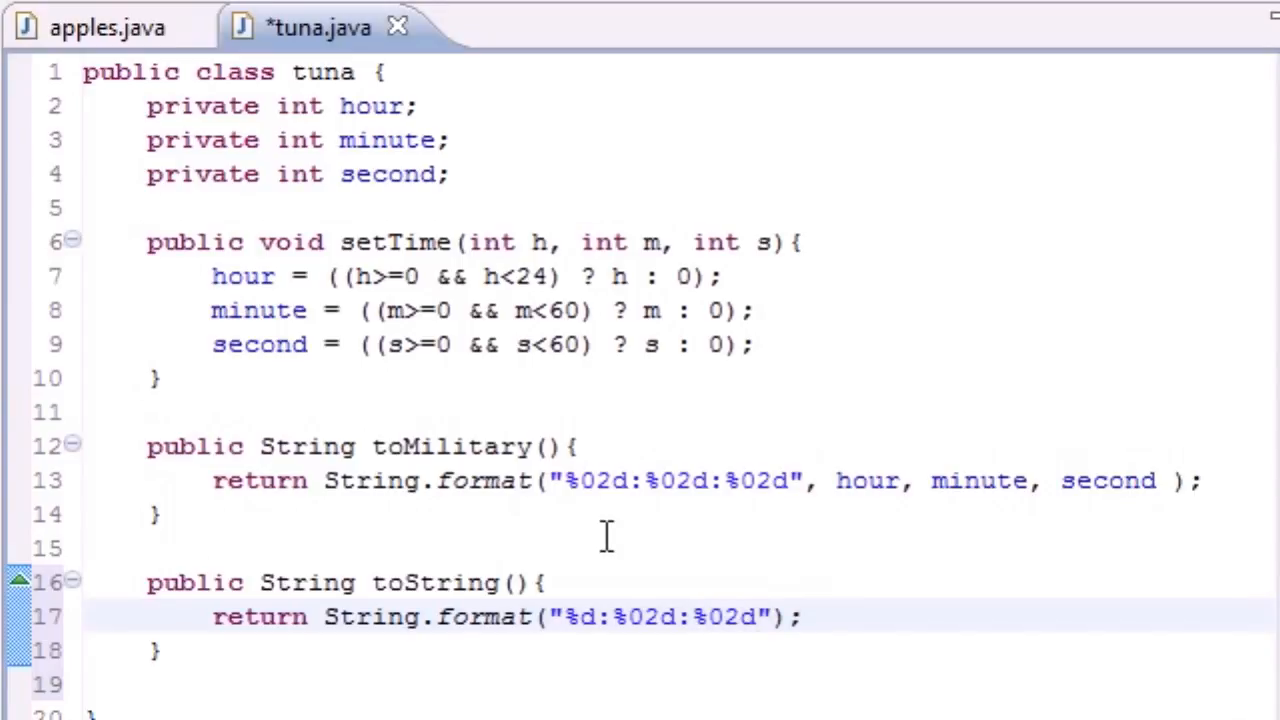
type("%s")
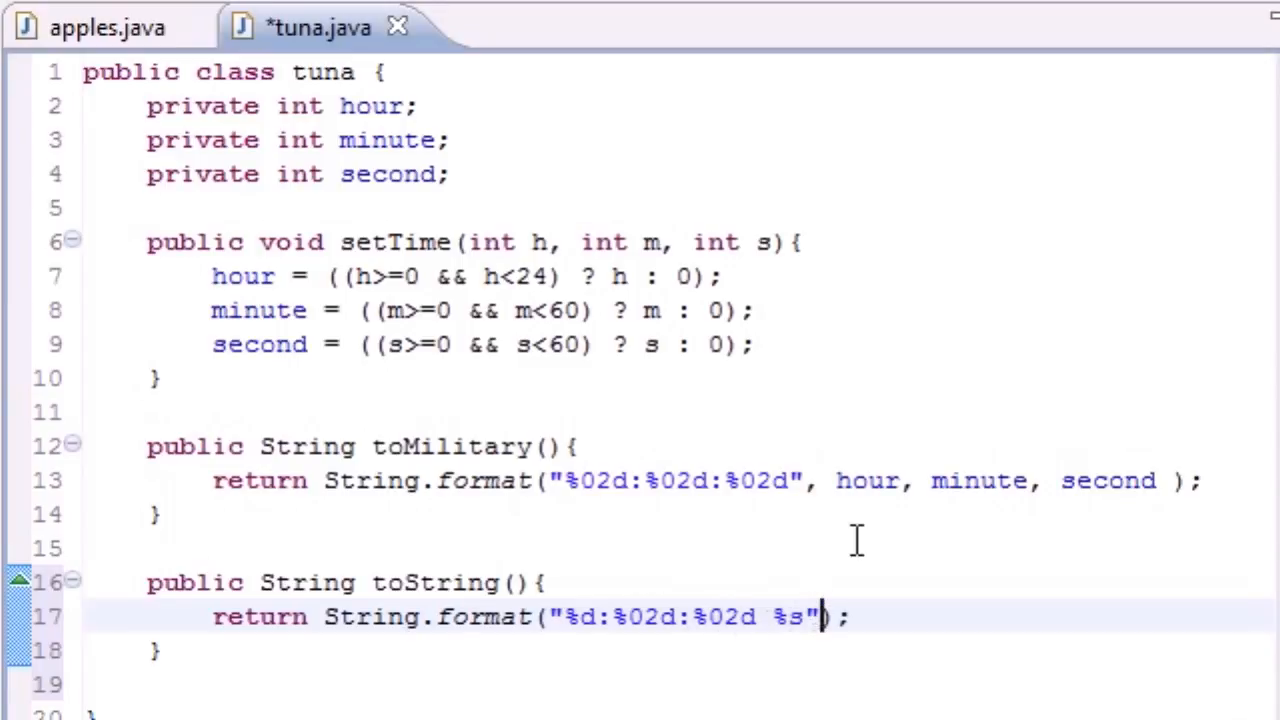
Pass the 12-hour hour expression ((hour==0||hour==12)?12:hour%12) as the first format argument
type(",")
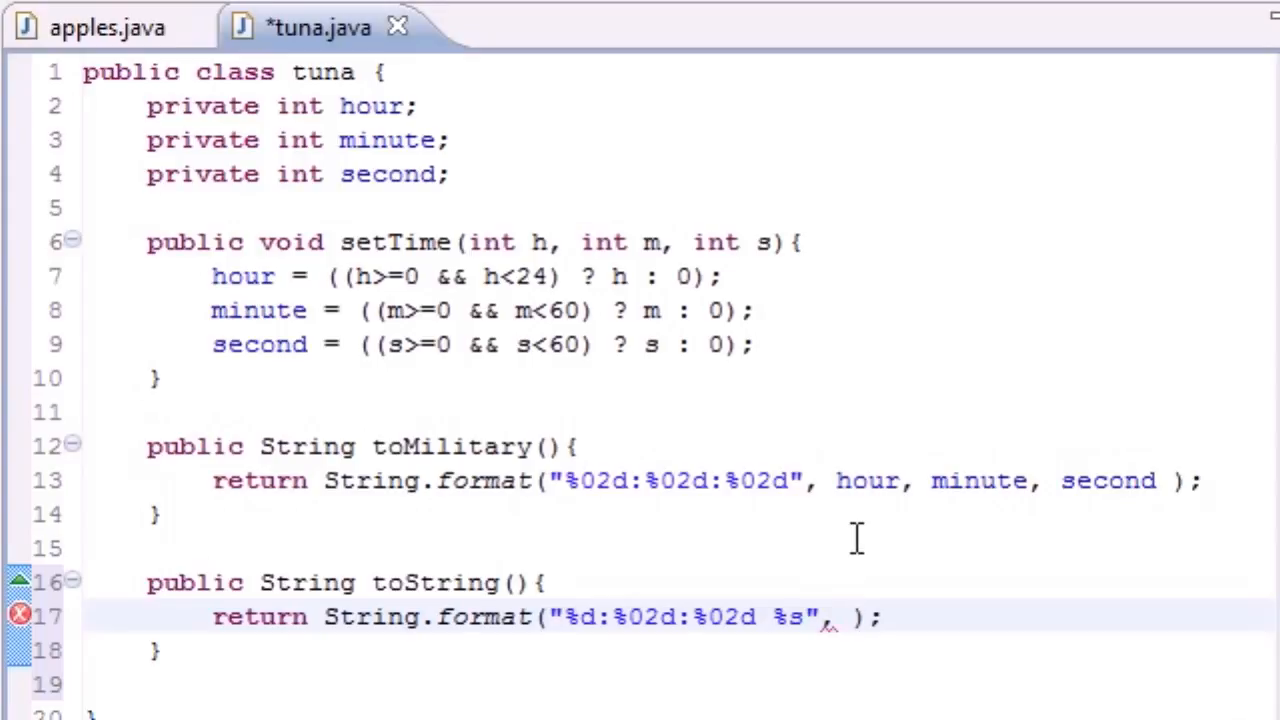
type("()")
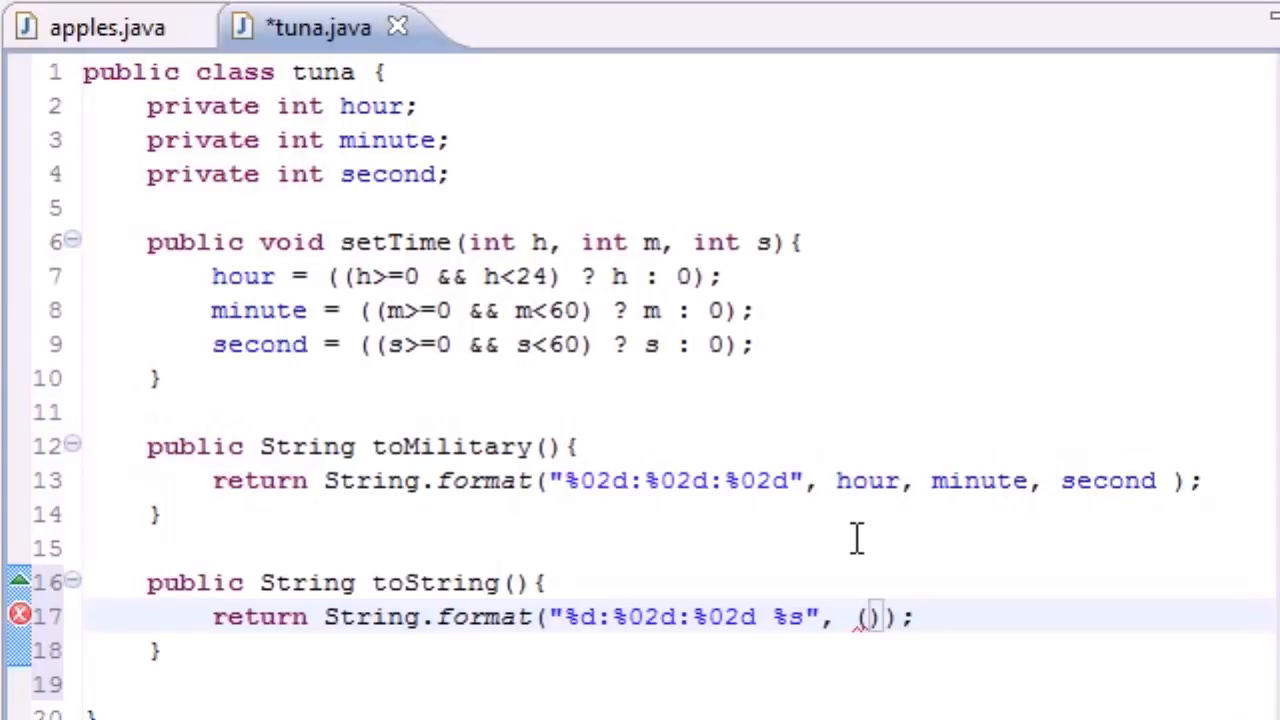
type("(")
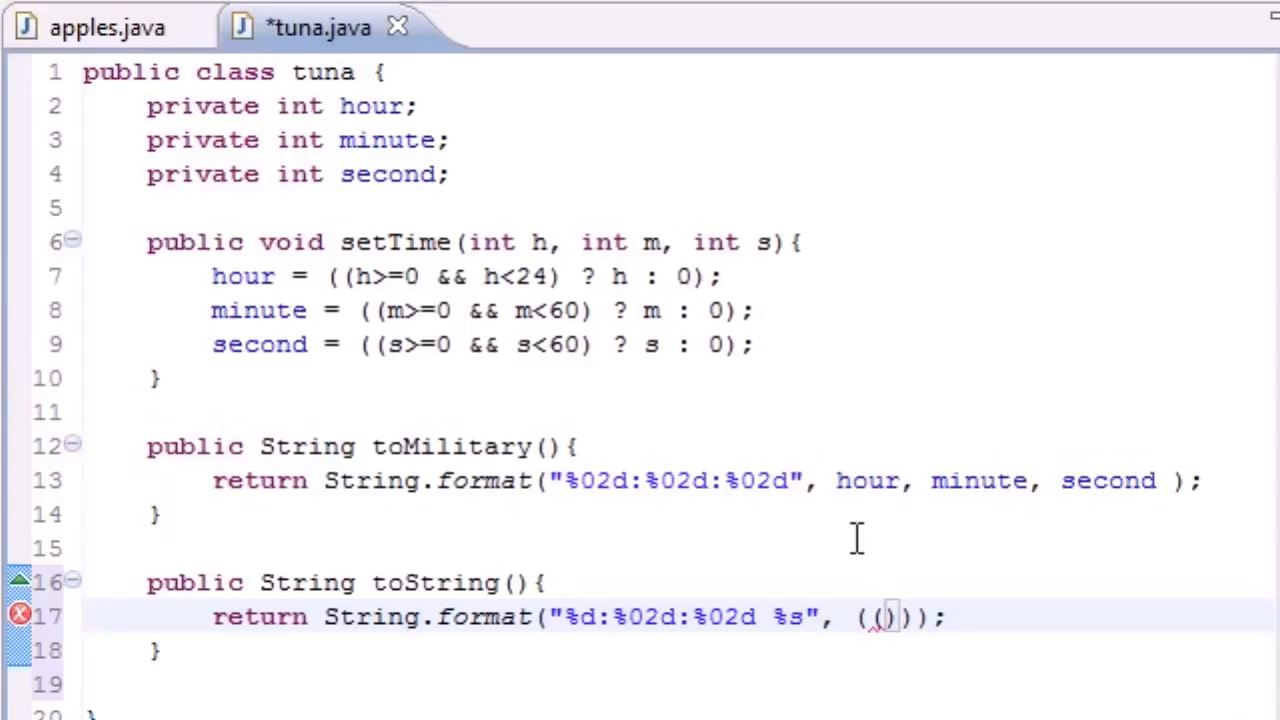
type("hour")
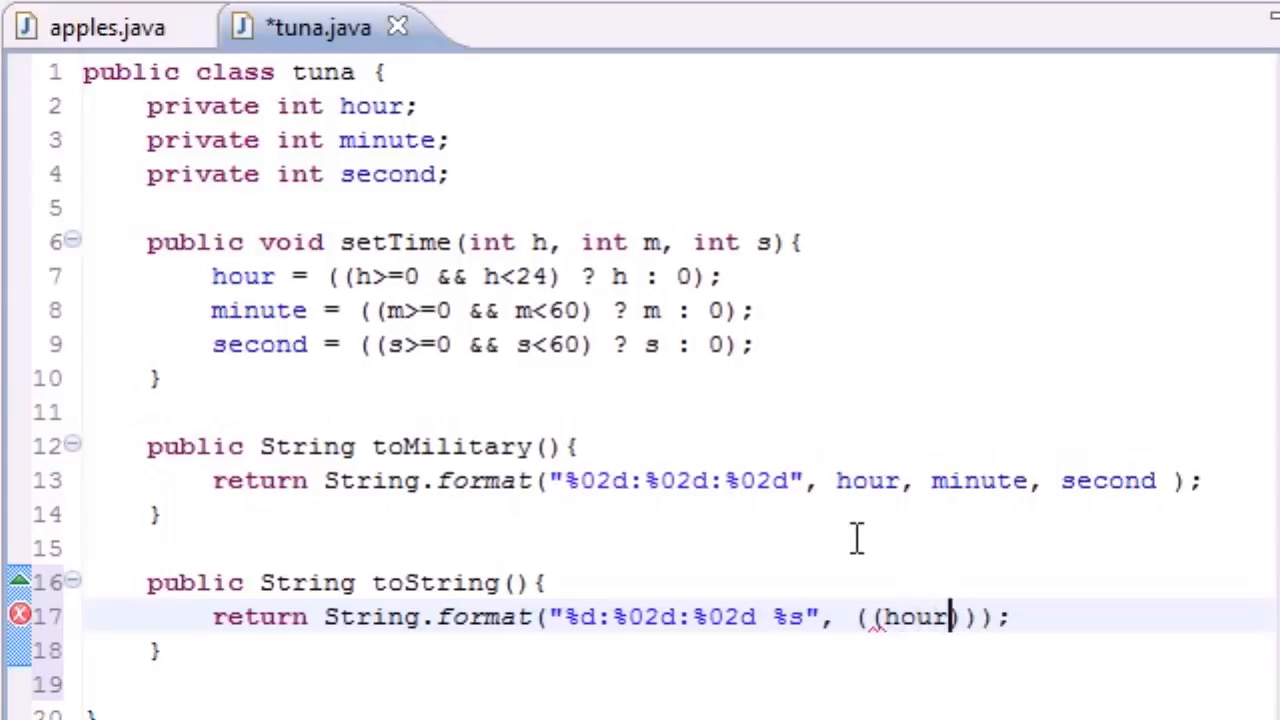
type("==")
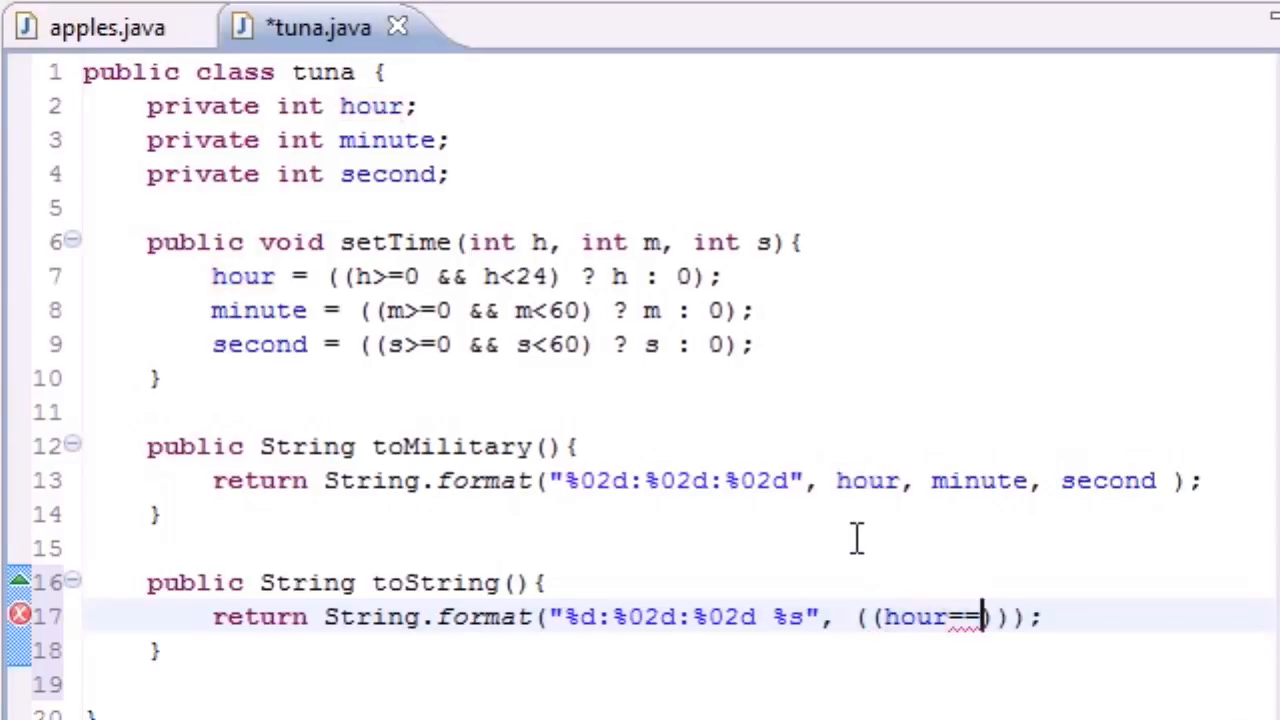
type("0||")
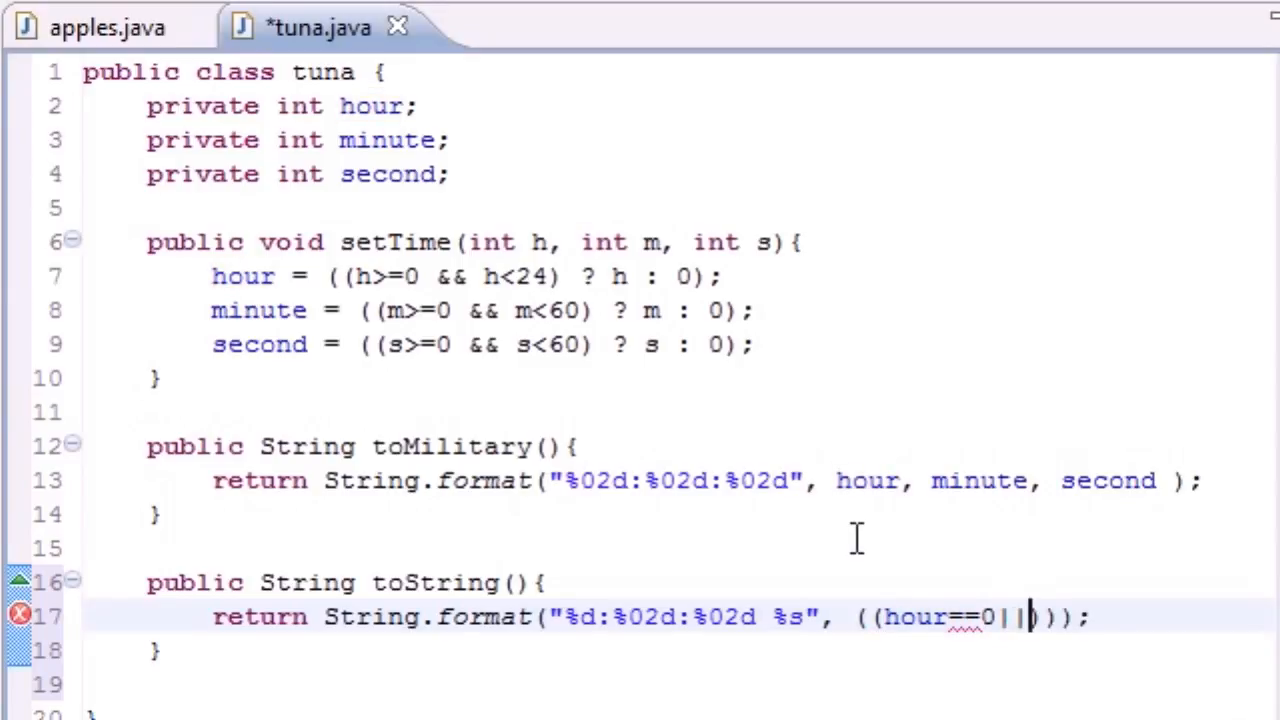
type("hour")
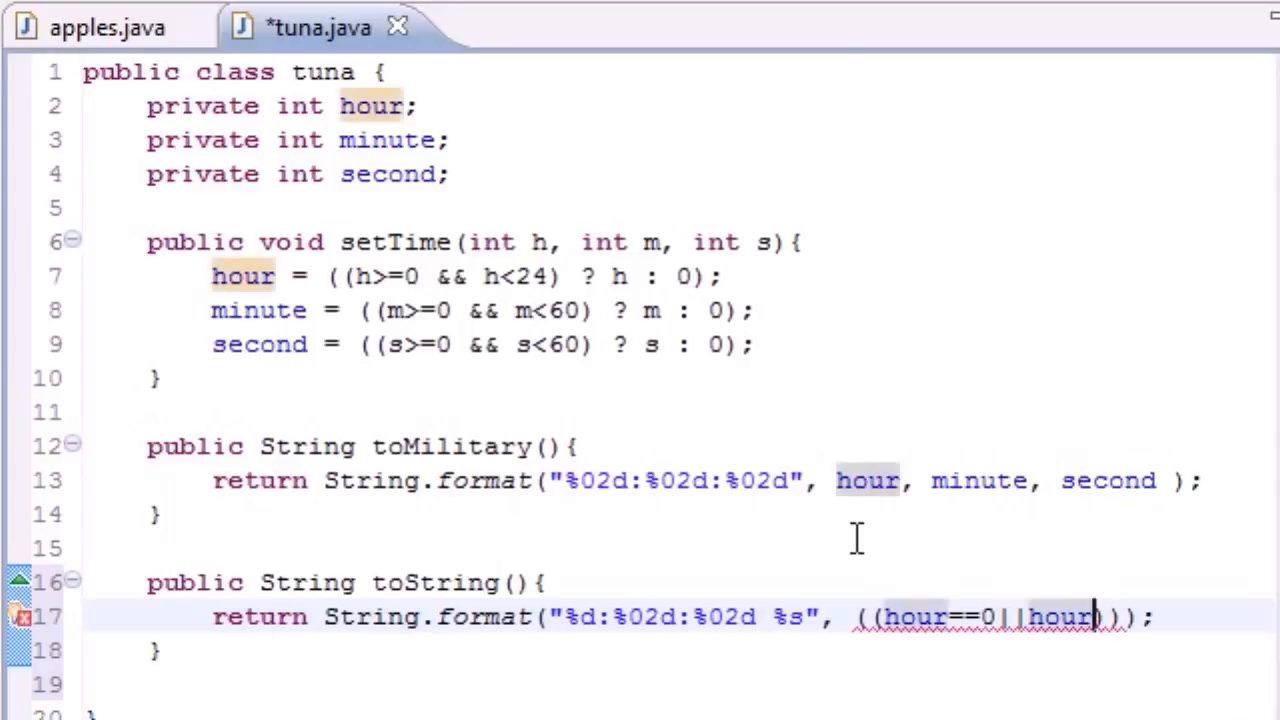
type("==12")
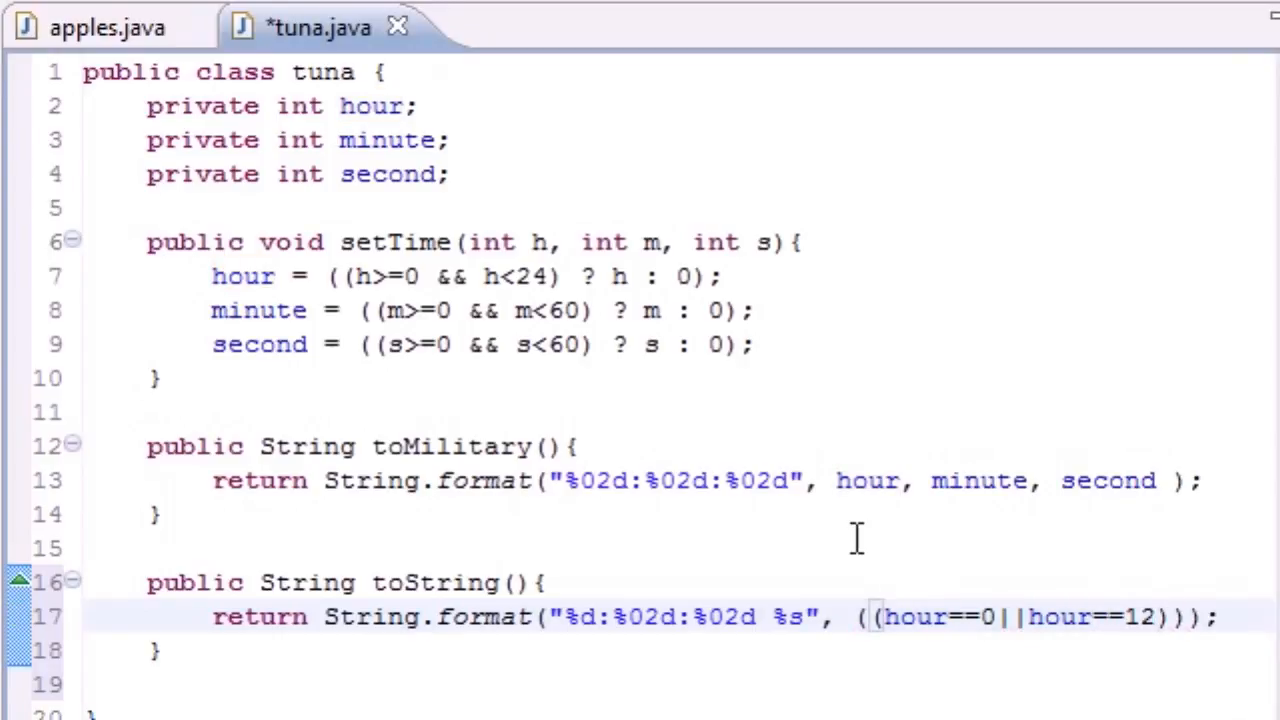
type("?12")
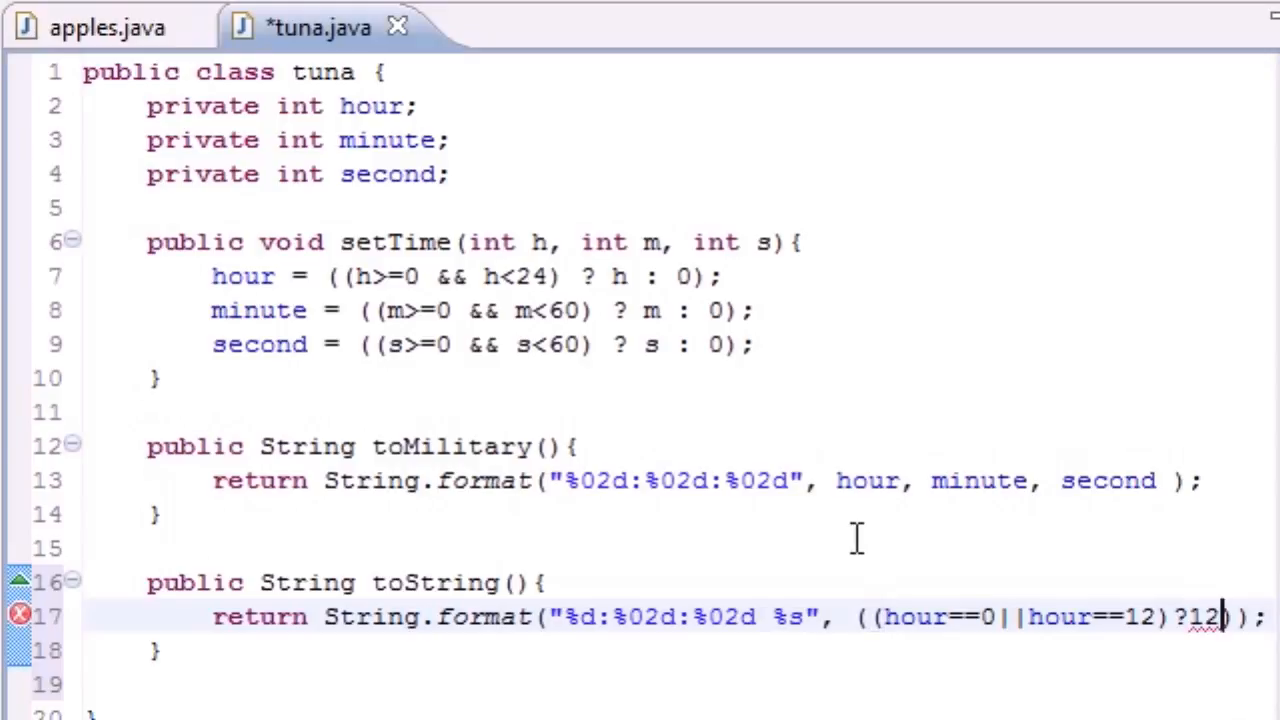
type(":")
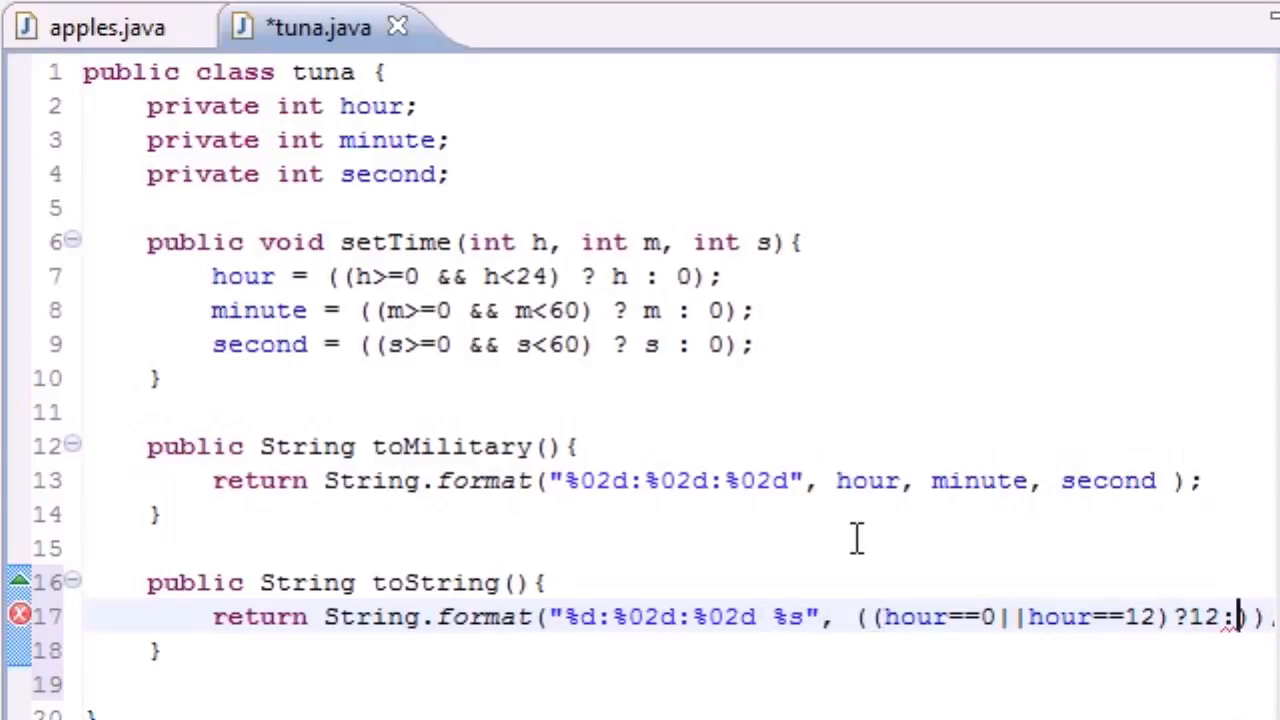
type("hour%12")
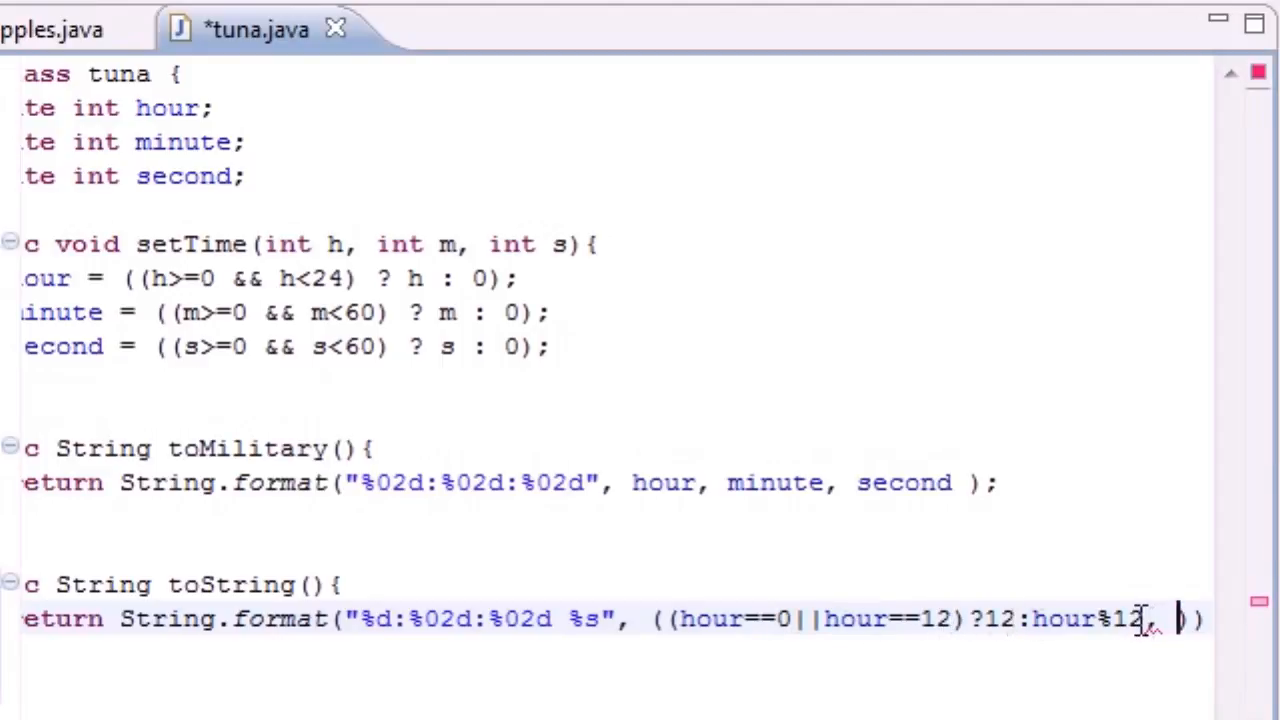
Add minute, second and the partly typed (hour<12 ? "AM" : …) label arguments
type(", second")
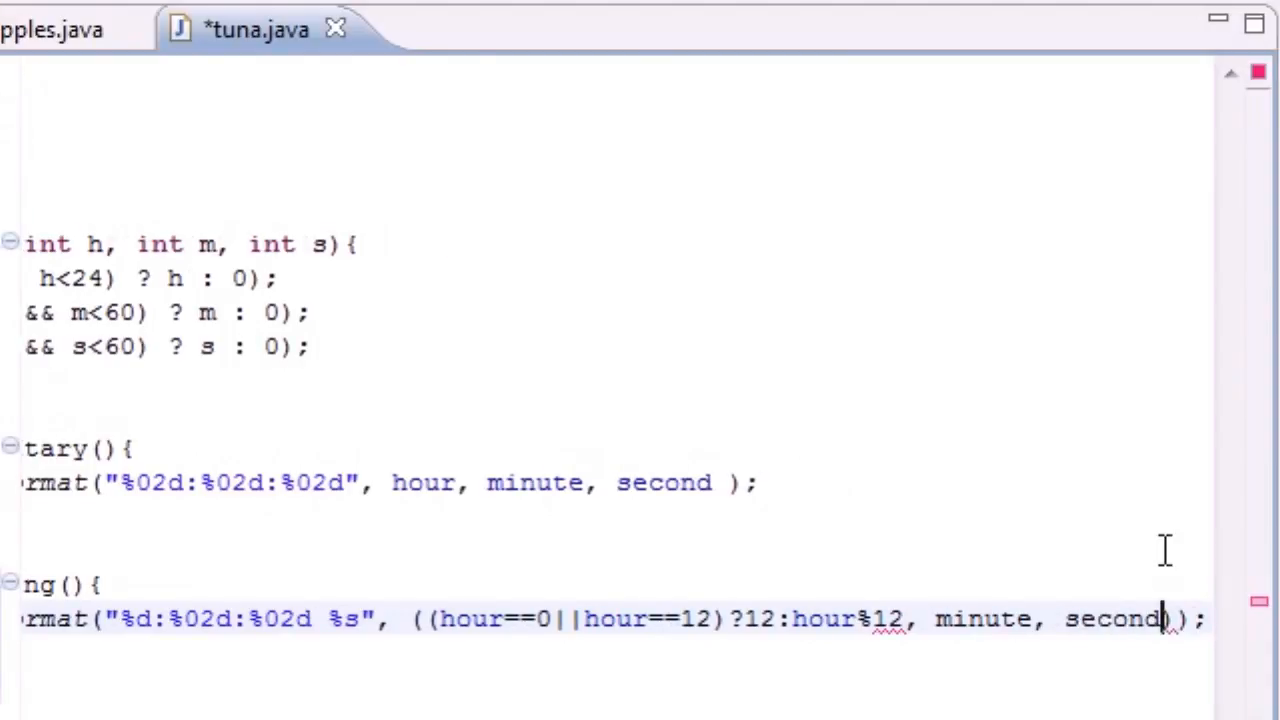
type(", (")
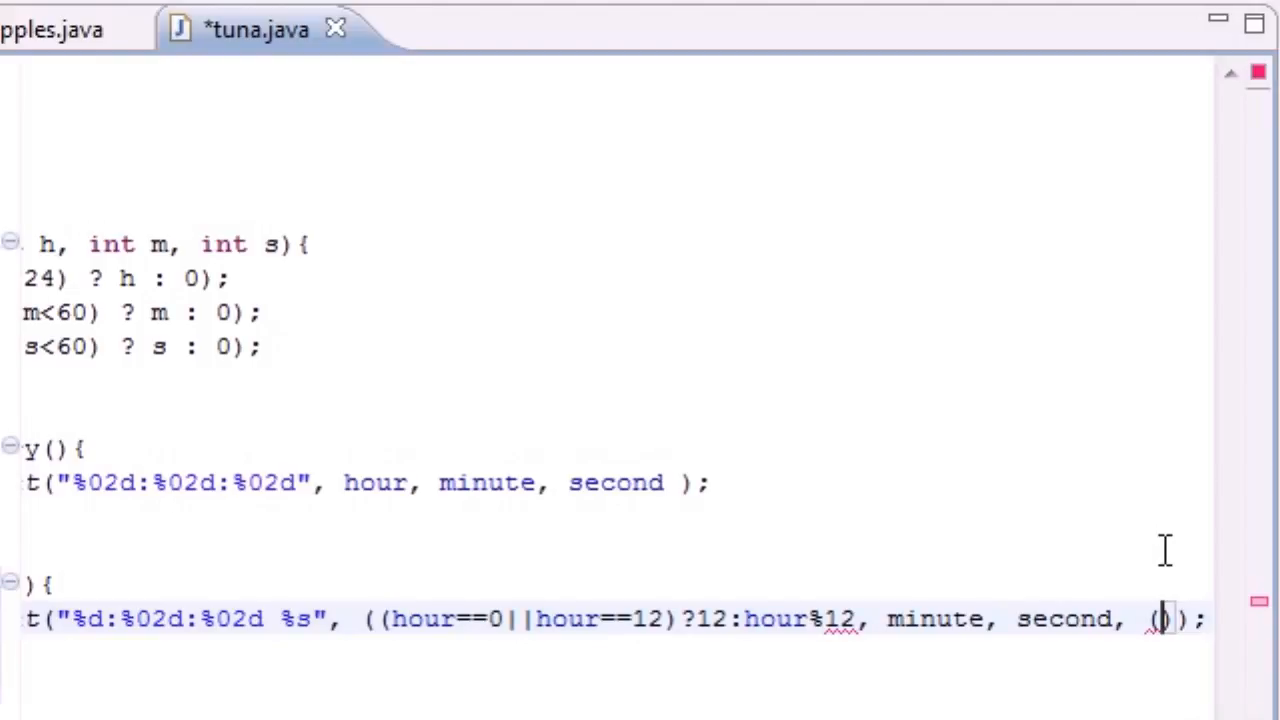
type("our")
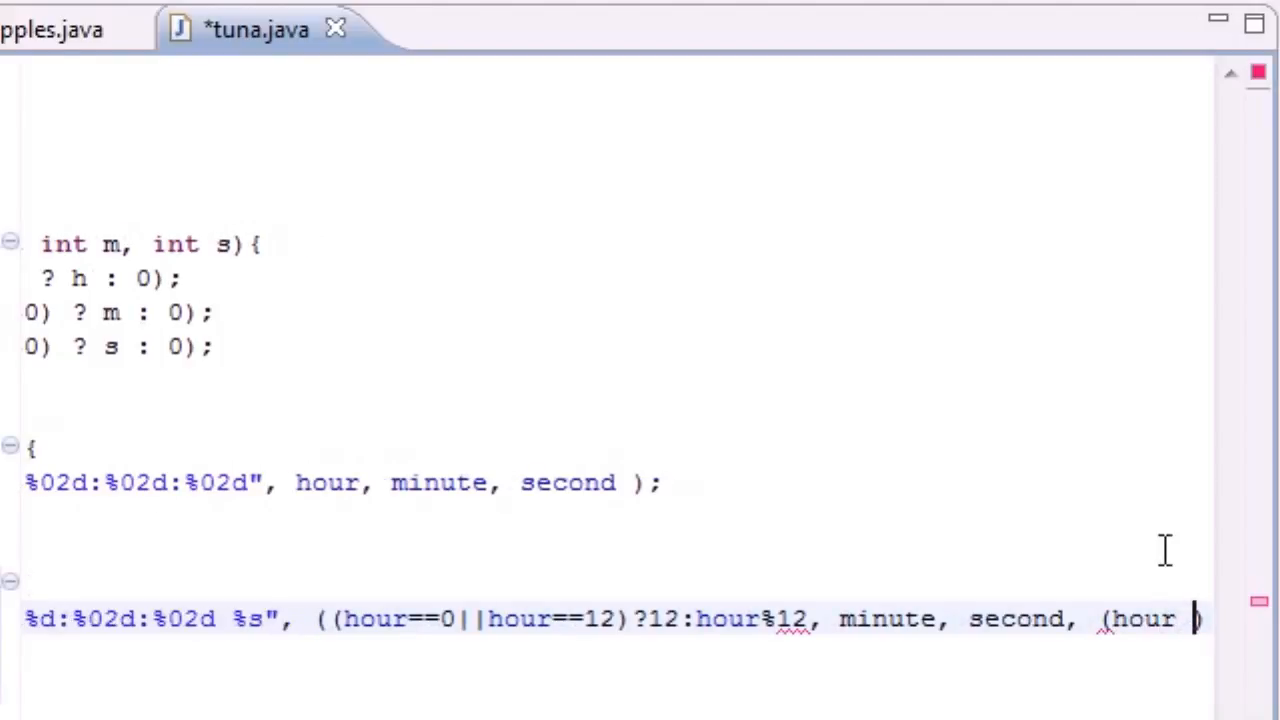
type("<")
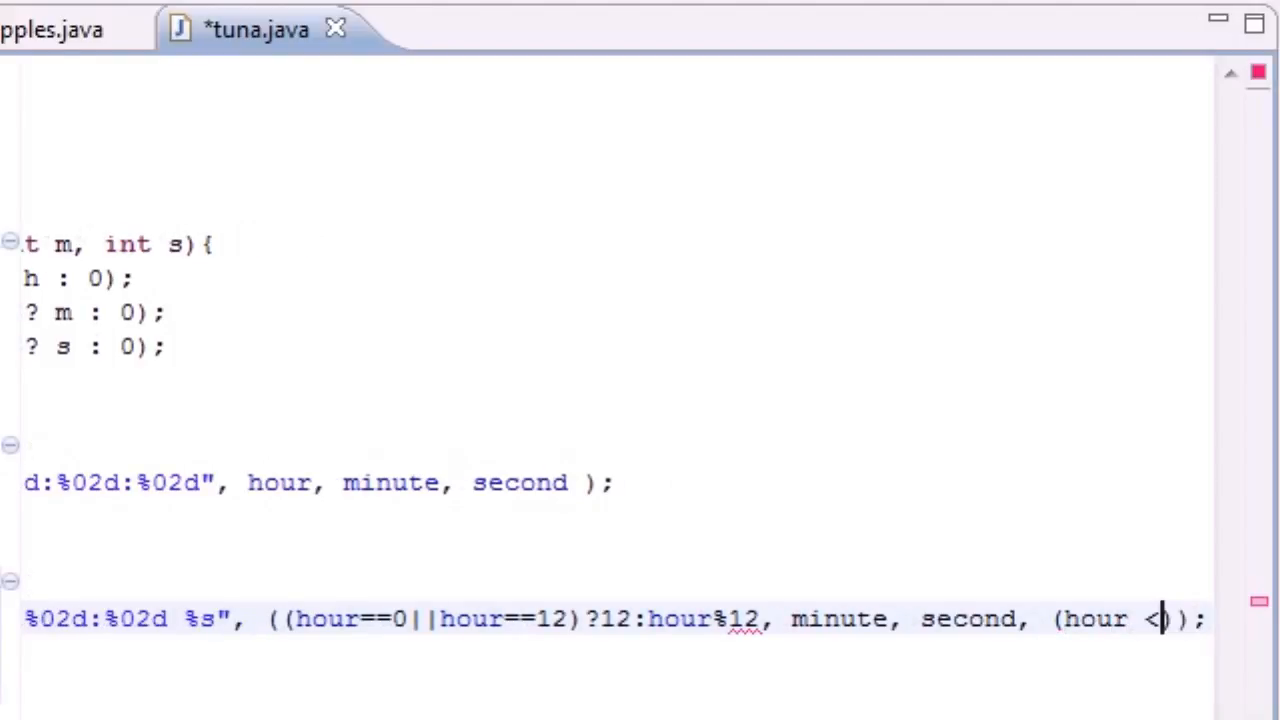
type("12? \"A")
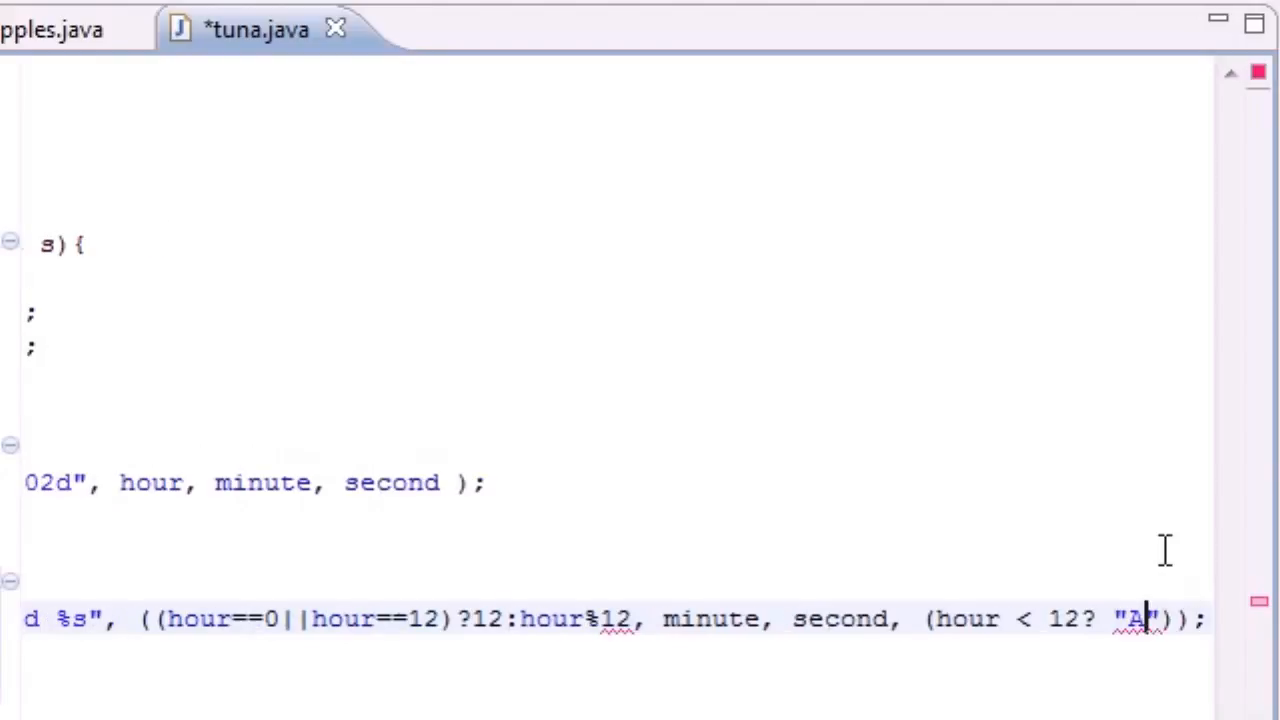
type("M")
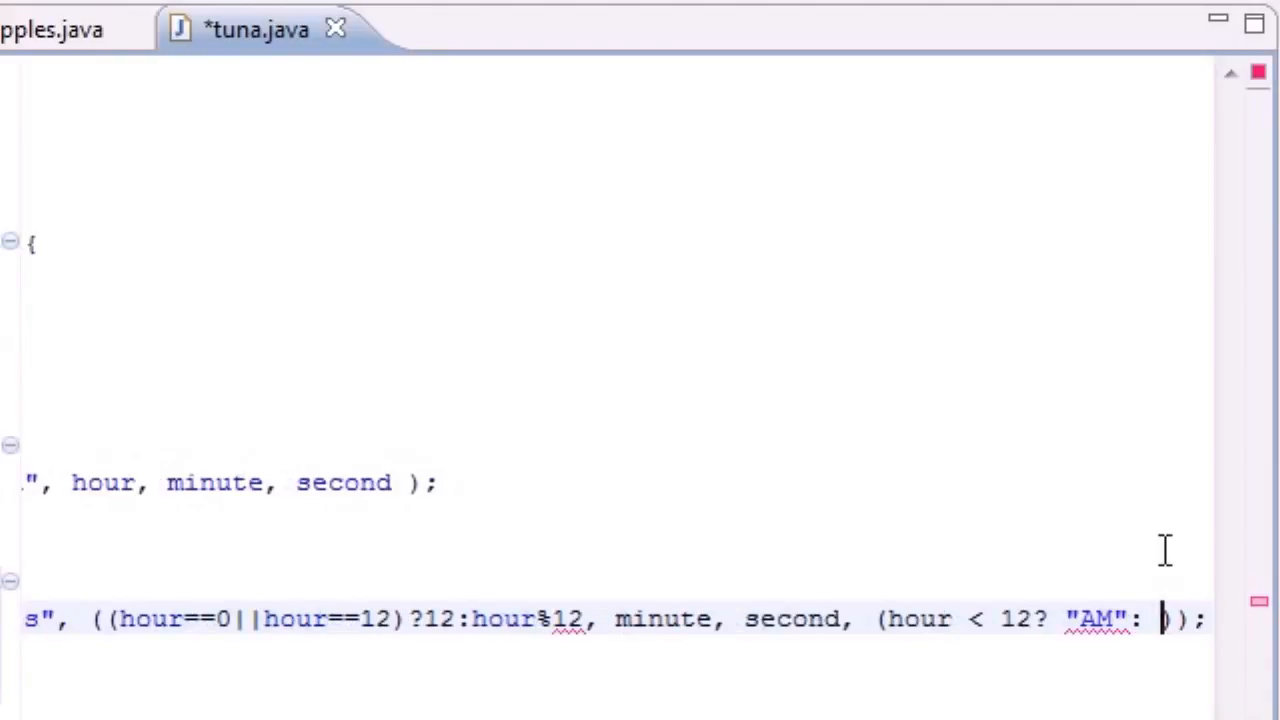
type("\"\"")
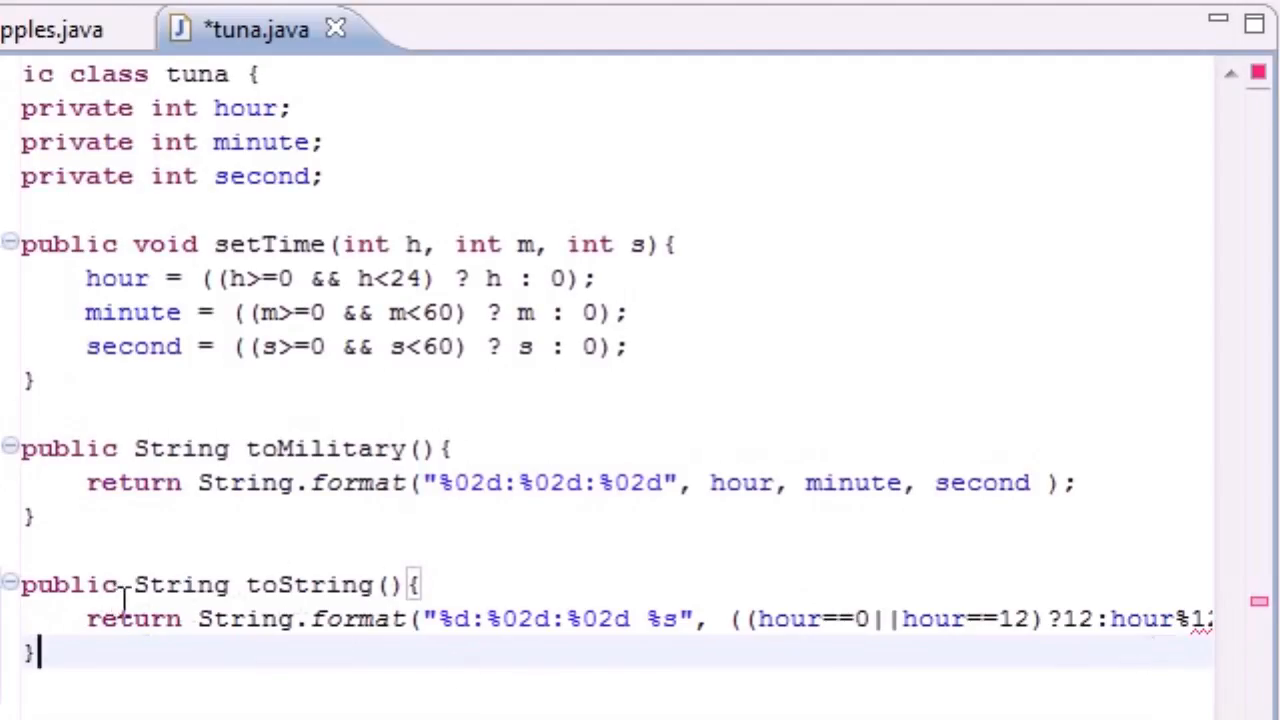
double_click(180, 584)
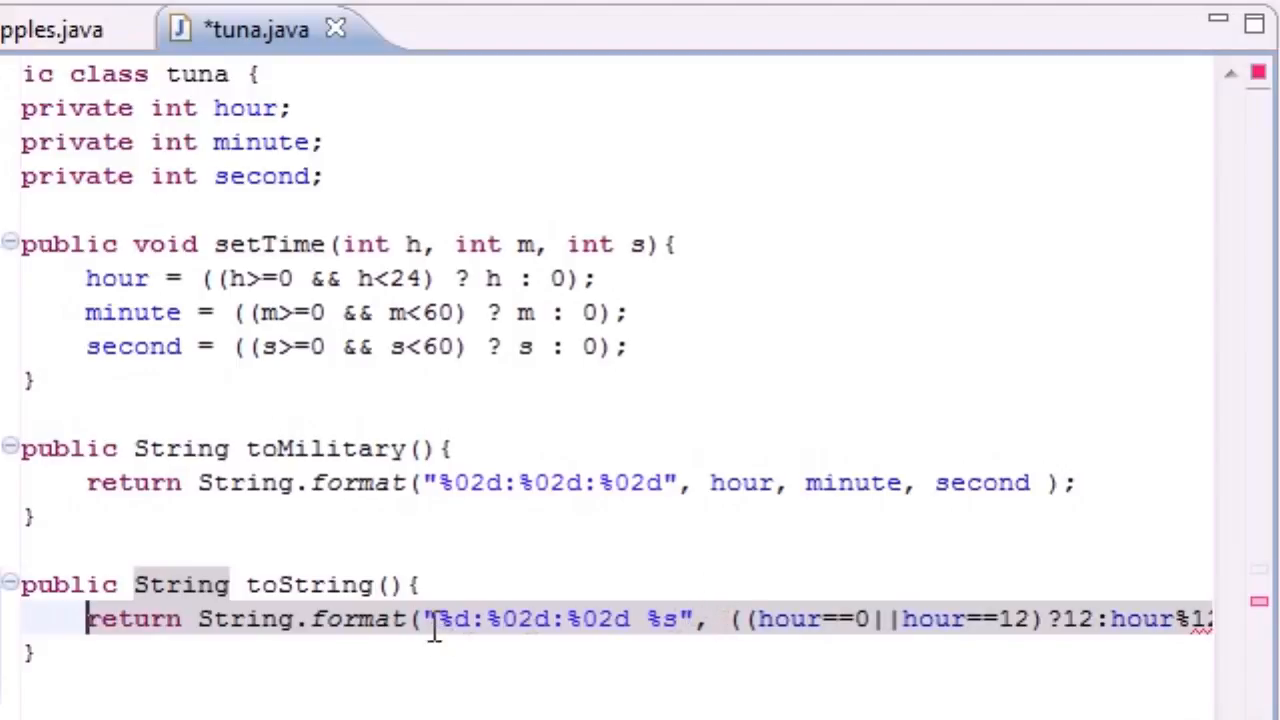
mouse_move(810, 618)
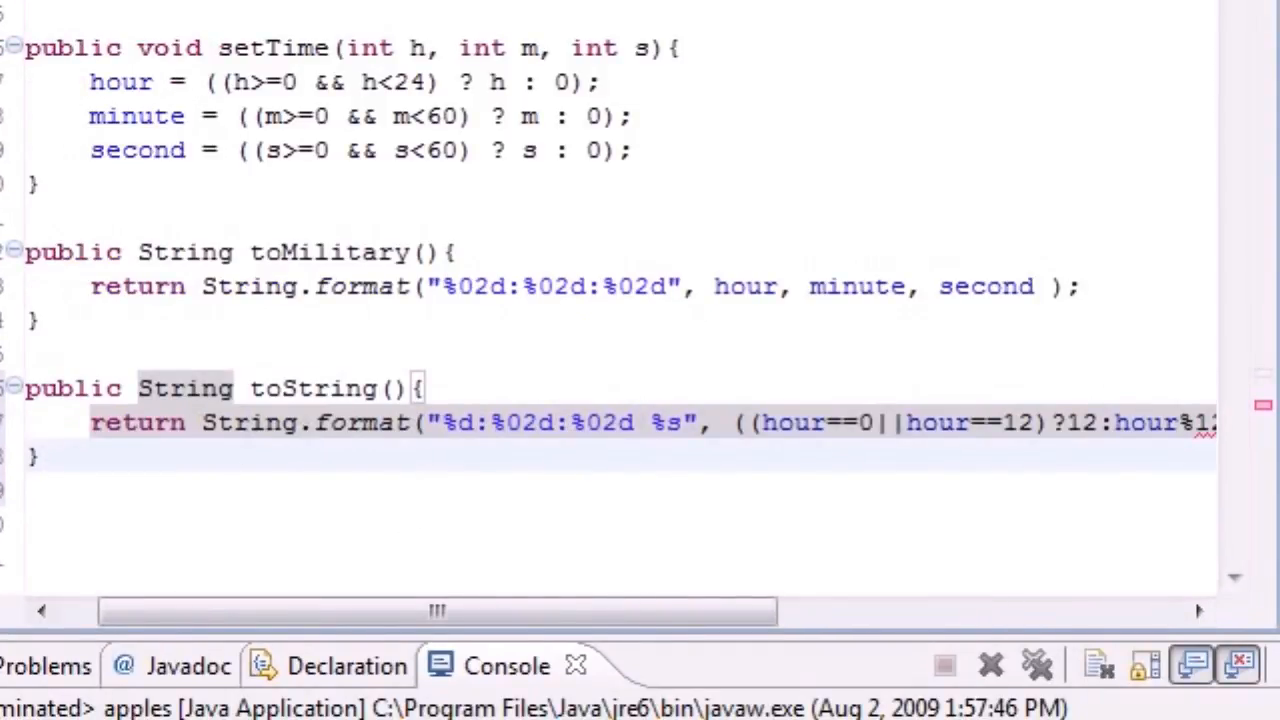
scroll("right", 3)
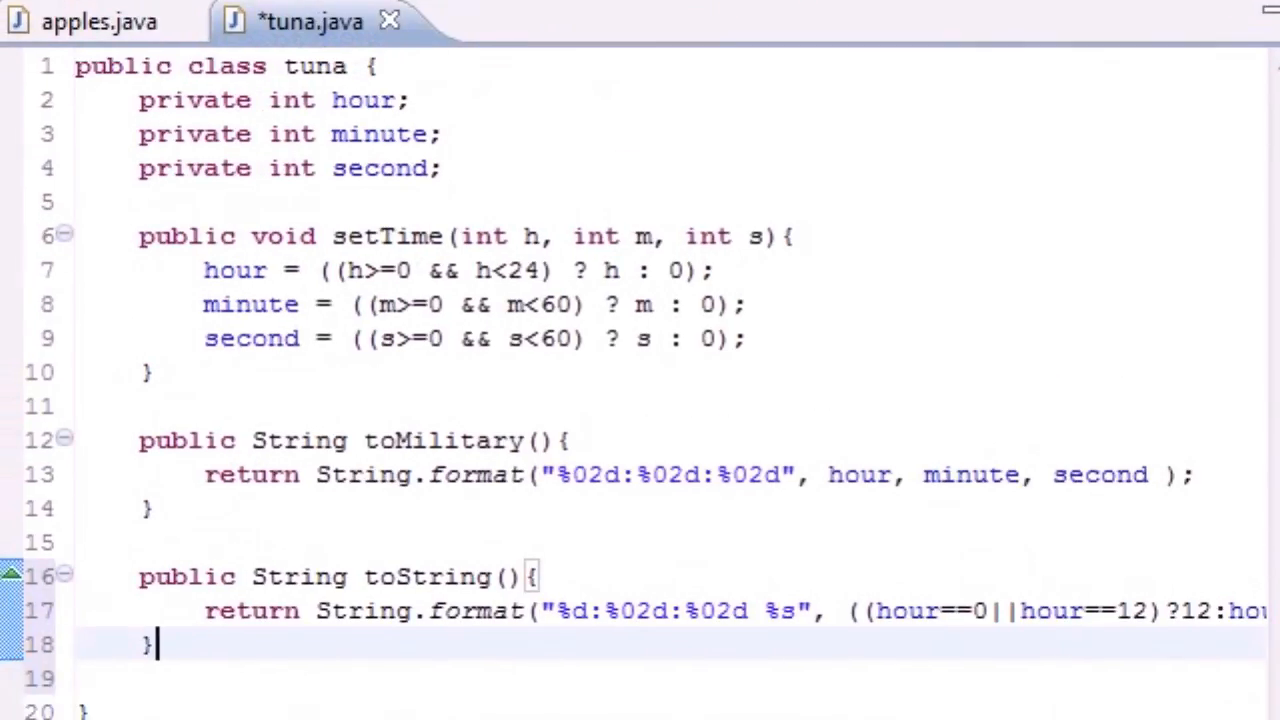
In apples.java, select the tunaObject println statement to copy it
left_click(100, 22)
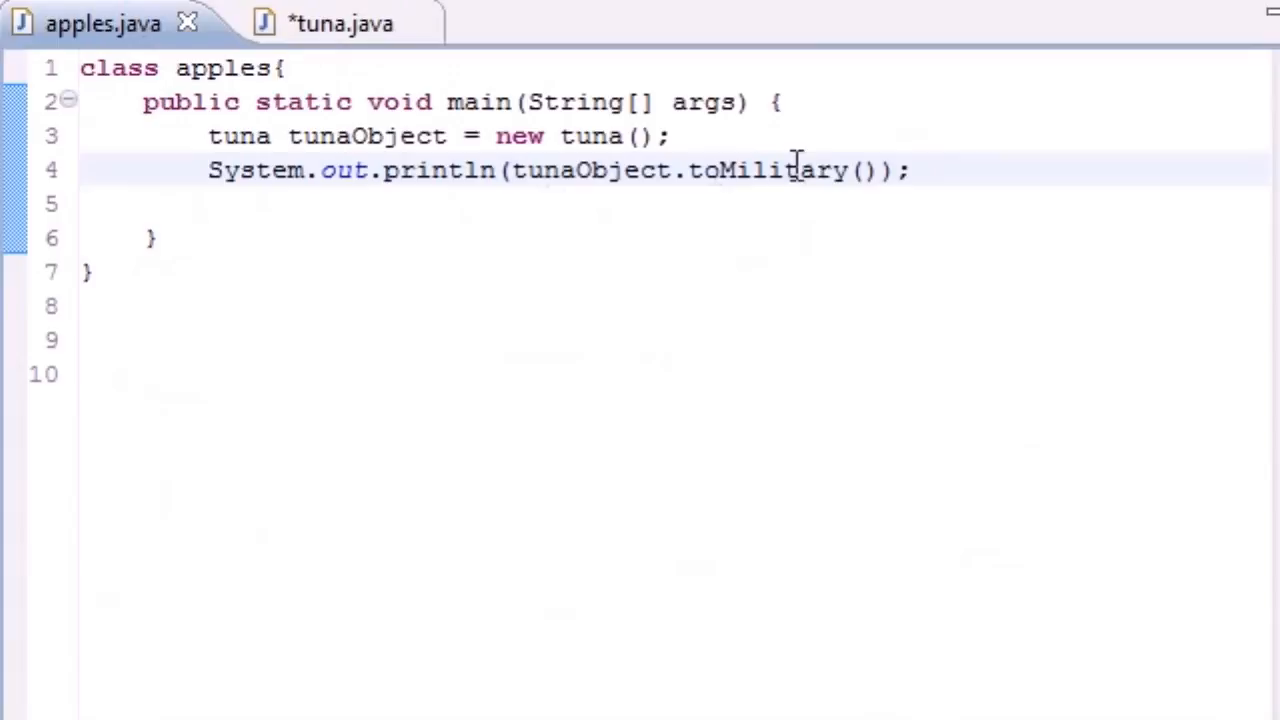
left_click_drag(207, 170, 831, 170)
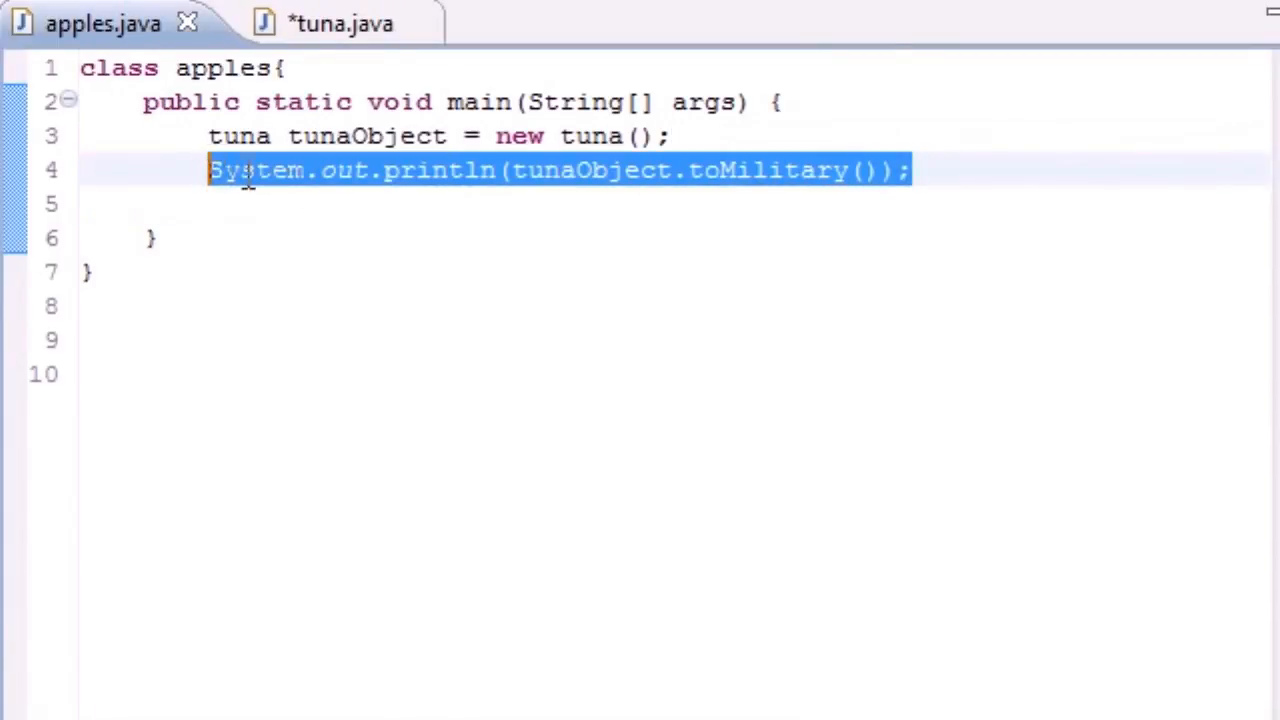
left_click(910, 170)
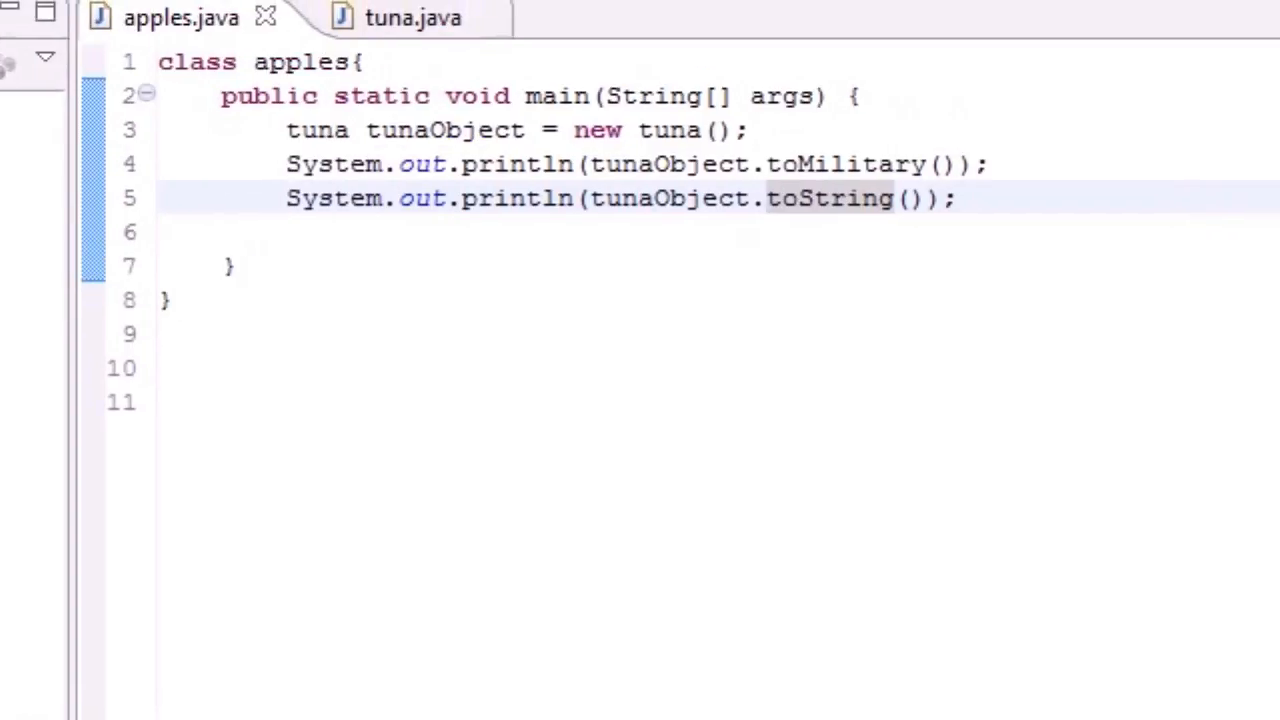
Check the hour==12 condition in tuna.java's toString, then add a new line in apples.java
left_click(411, 18)
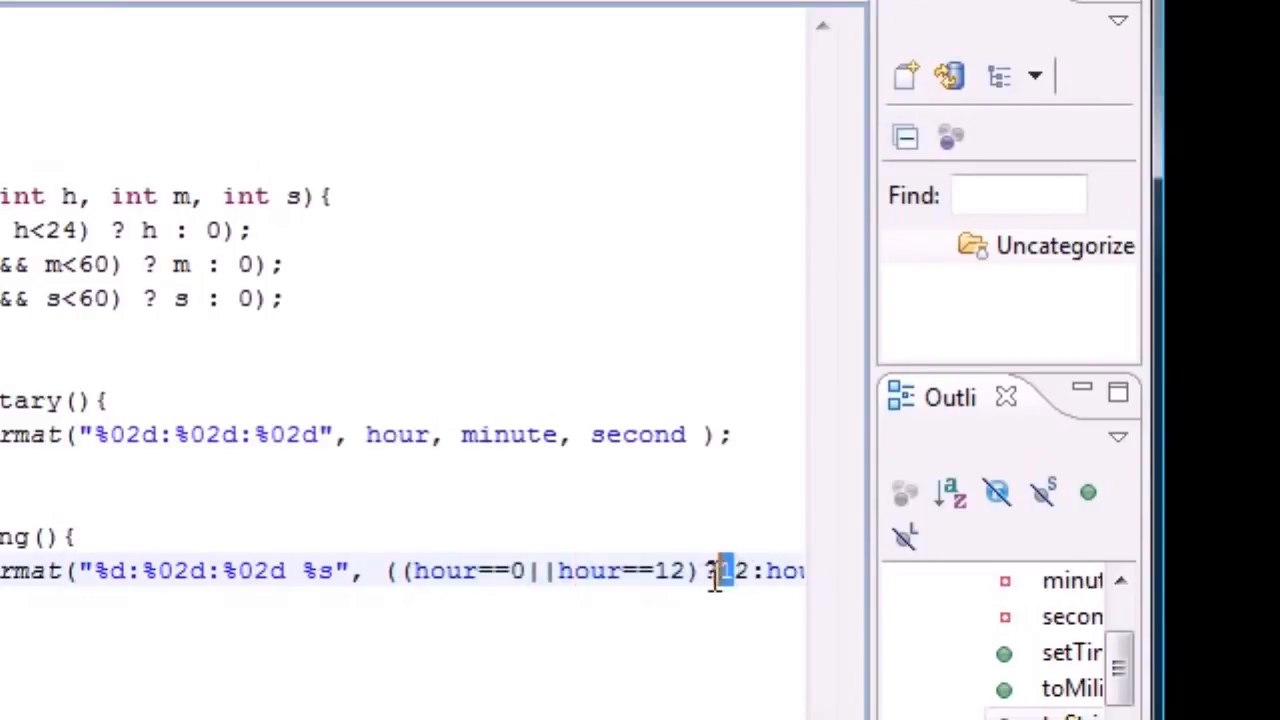
left_click_drag(560, 571, 683, 571)
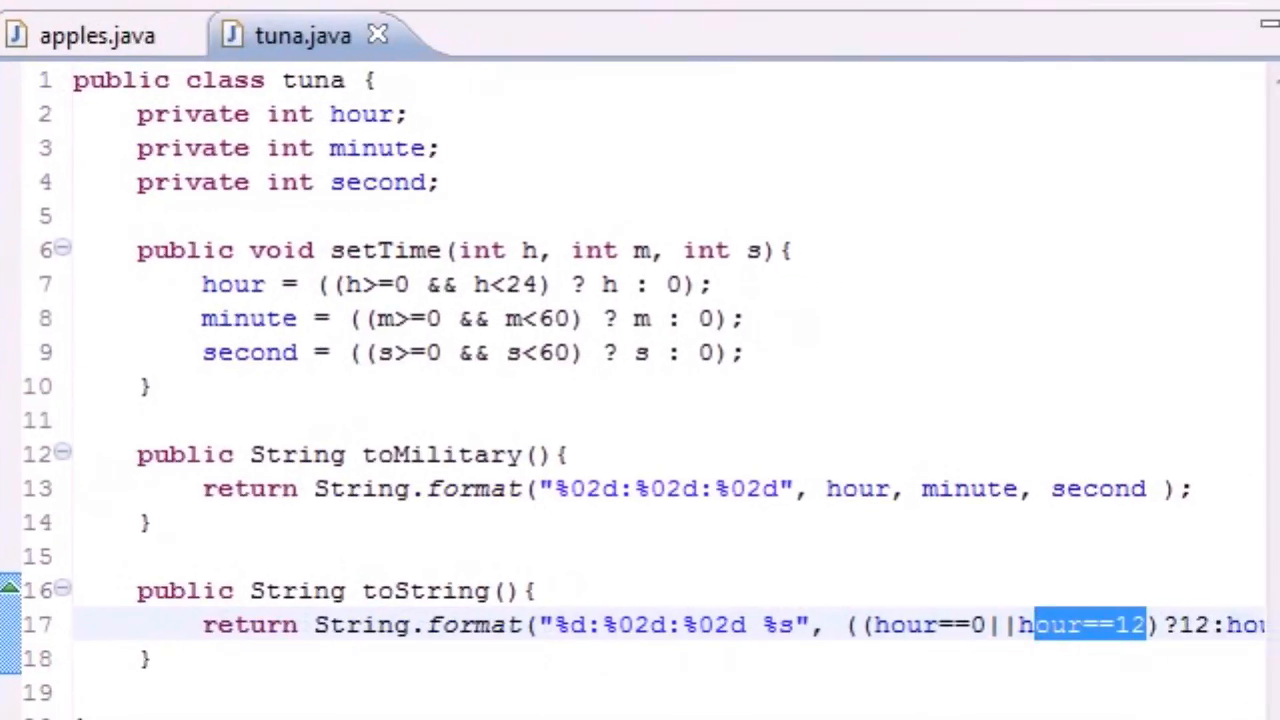
left_click(95, 34)
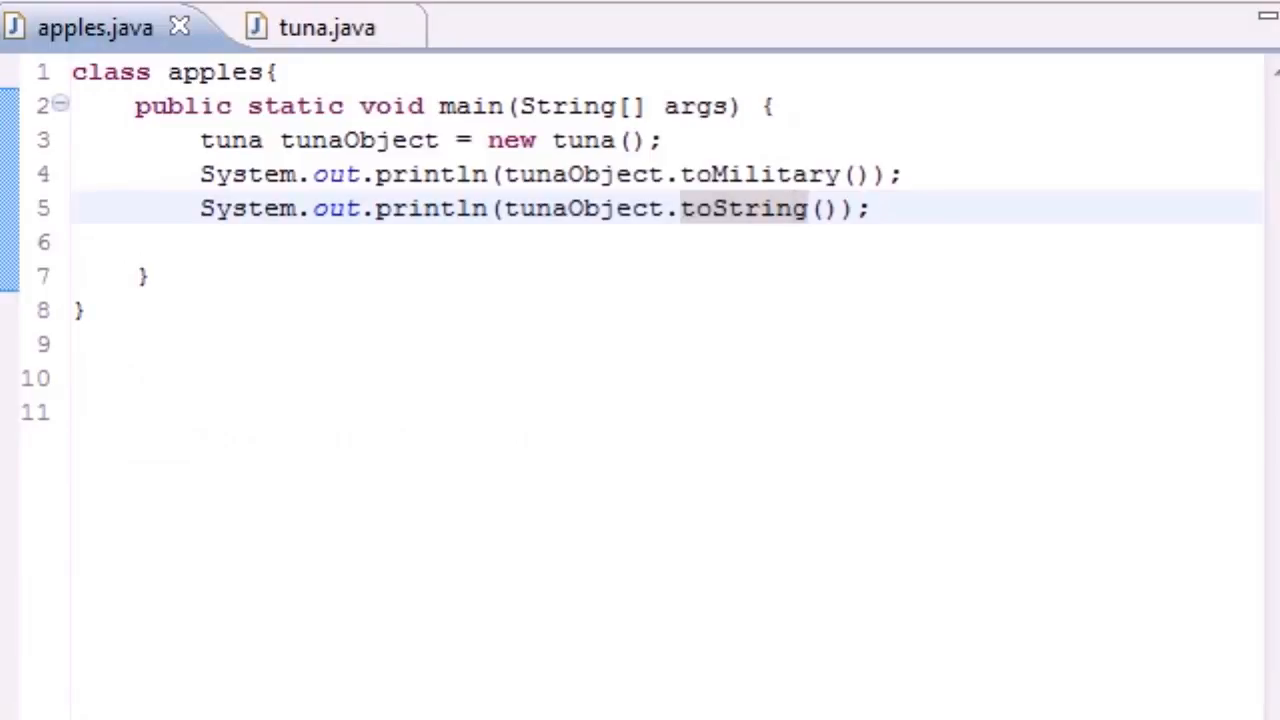
left_click(875, 208)
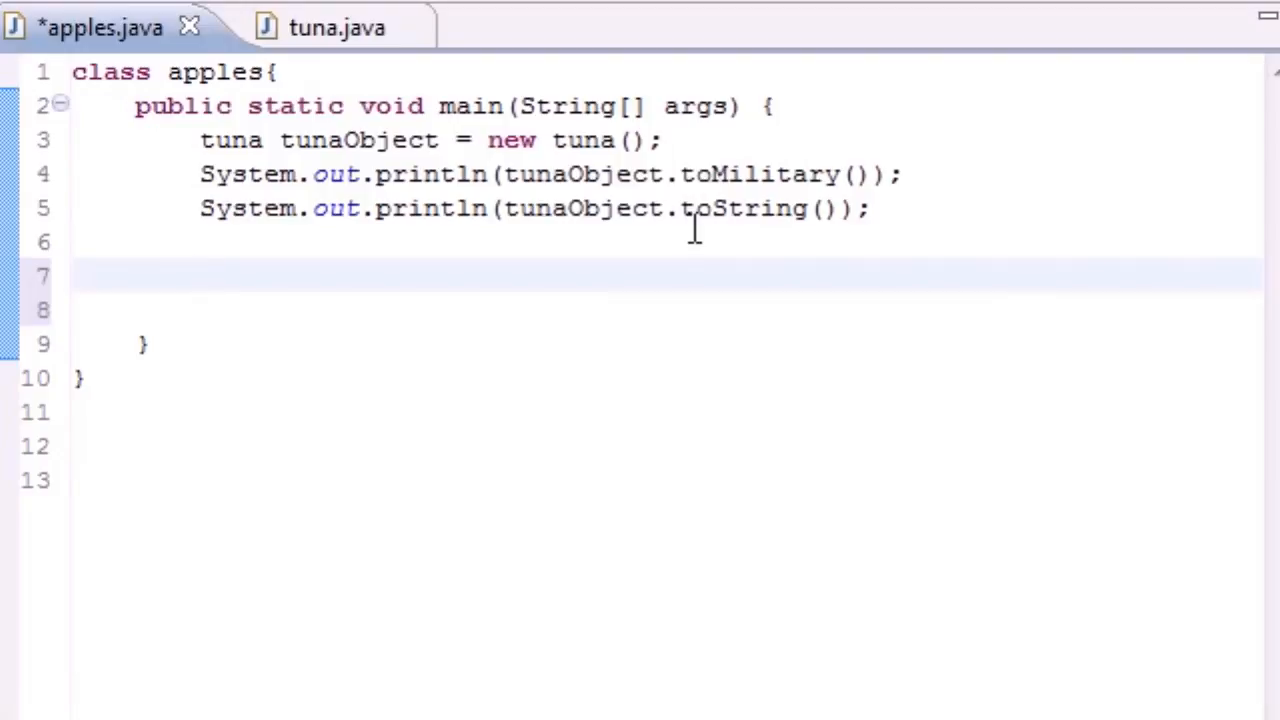
Add the call tunaObject.setTime(13, 27, 6); to main, fixing a stray dot
type("tuna.")
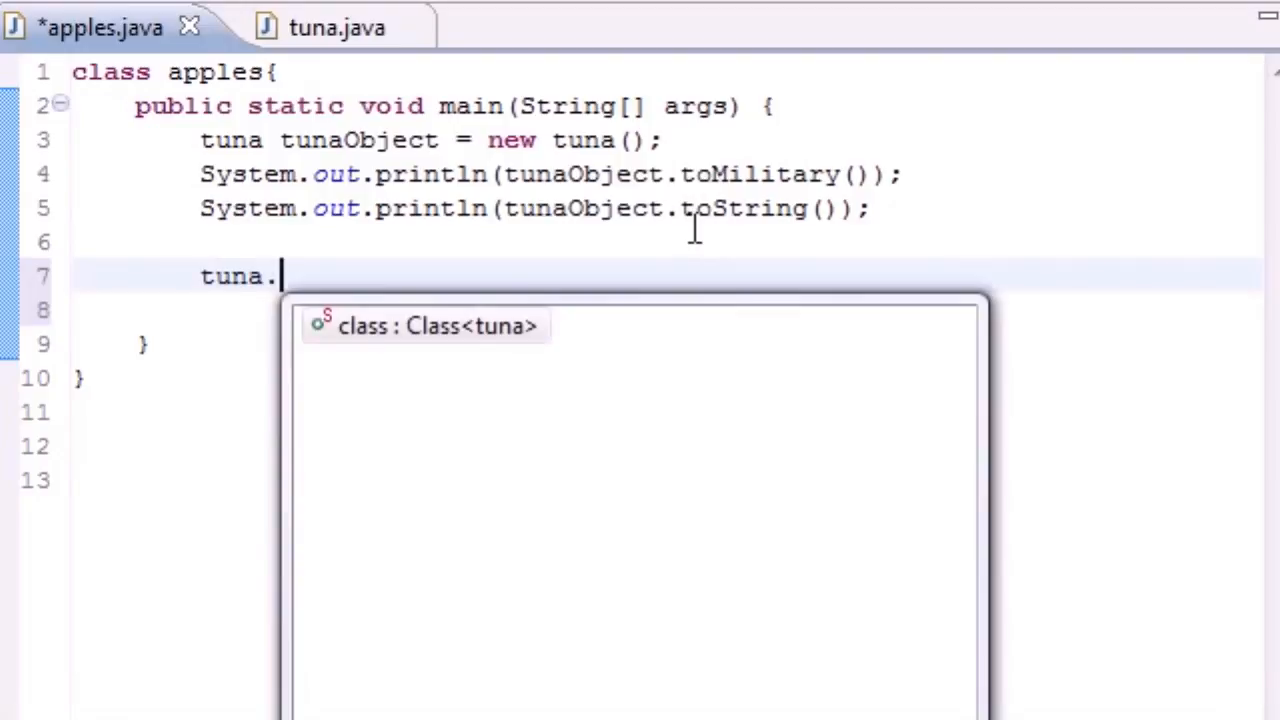
key("Backspace")
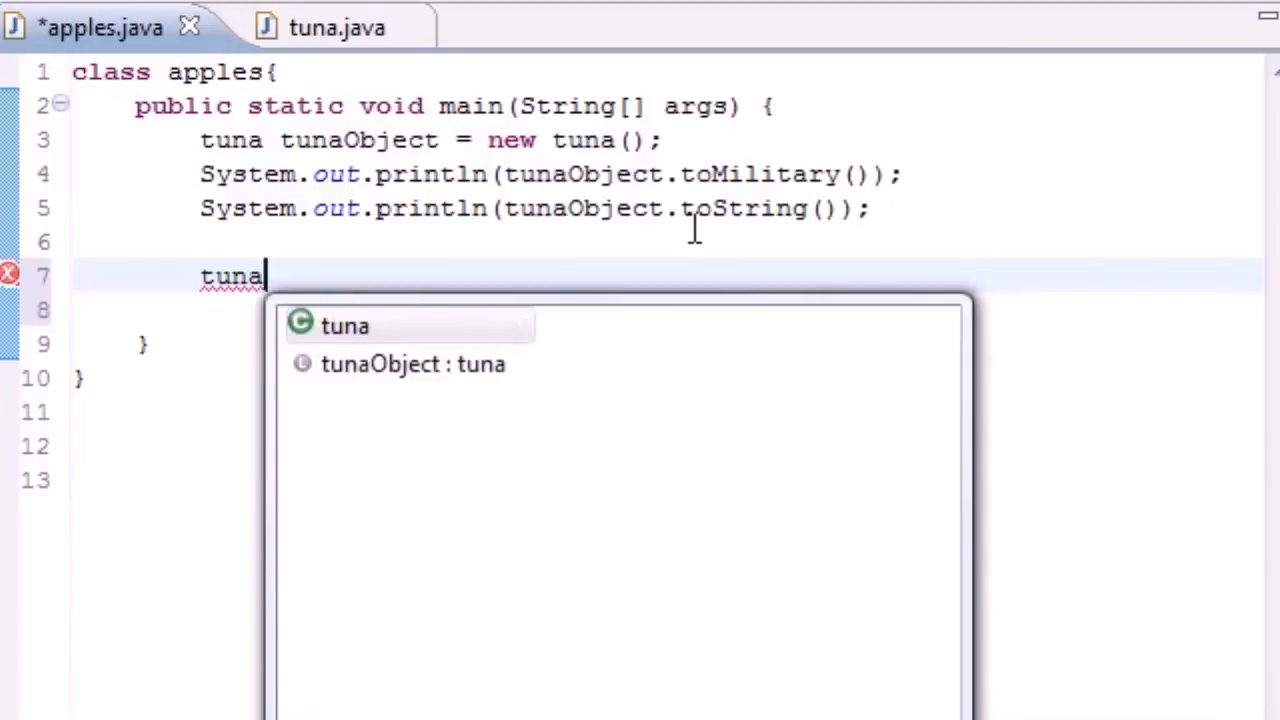
type("Object.setTime(h, m, s")
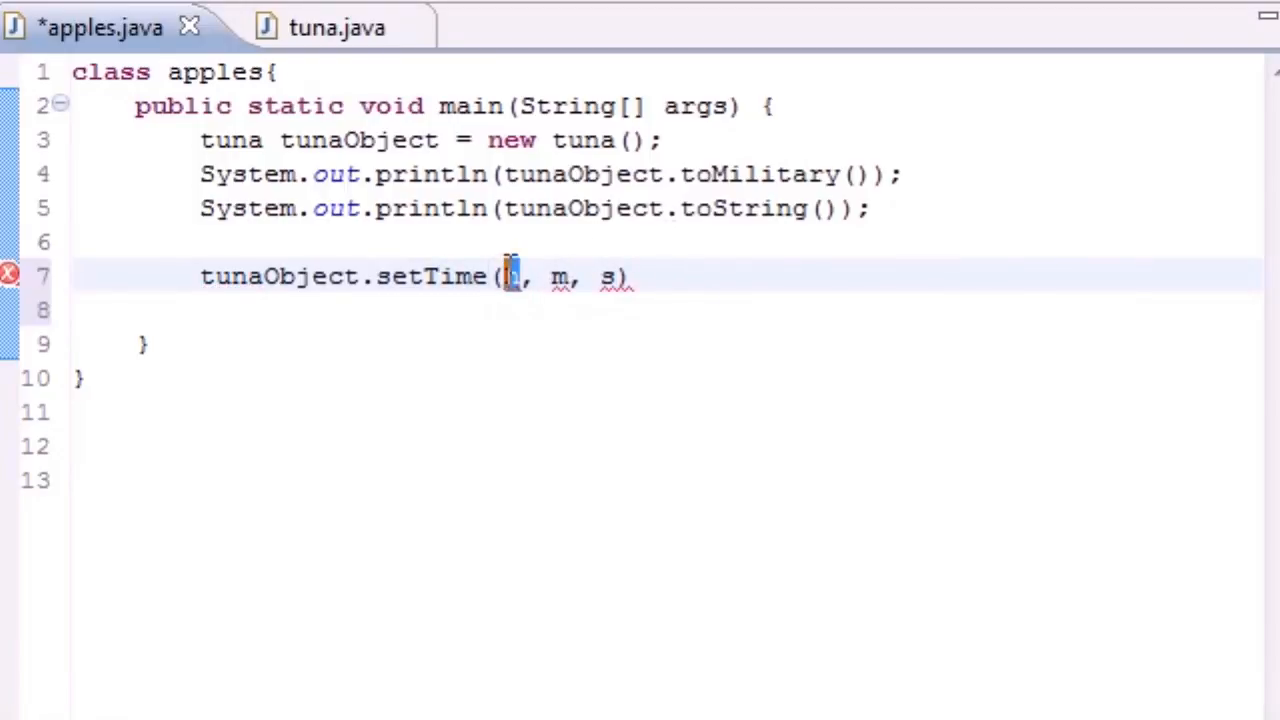
mouse_move(510, 276)
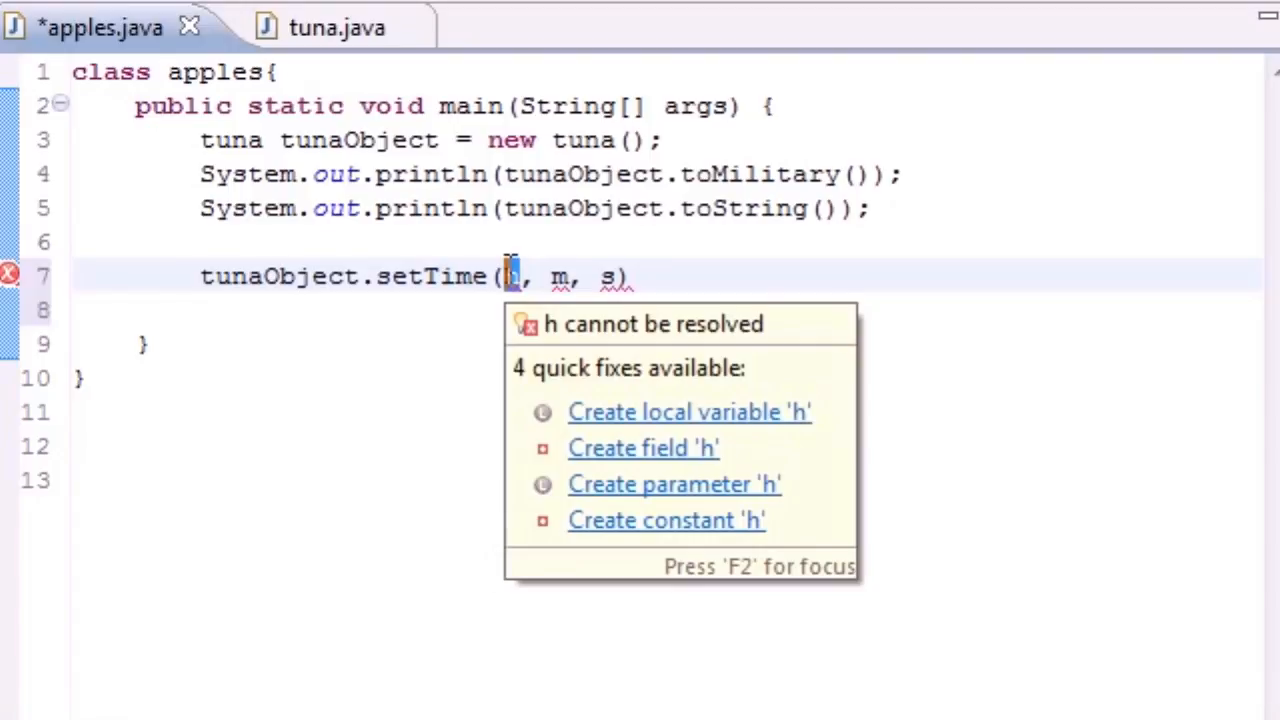
type("3")
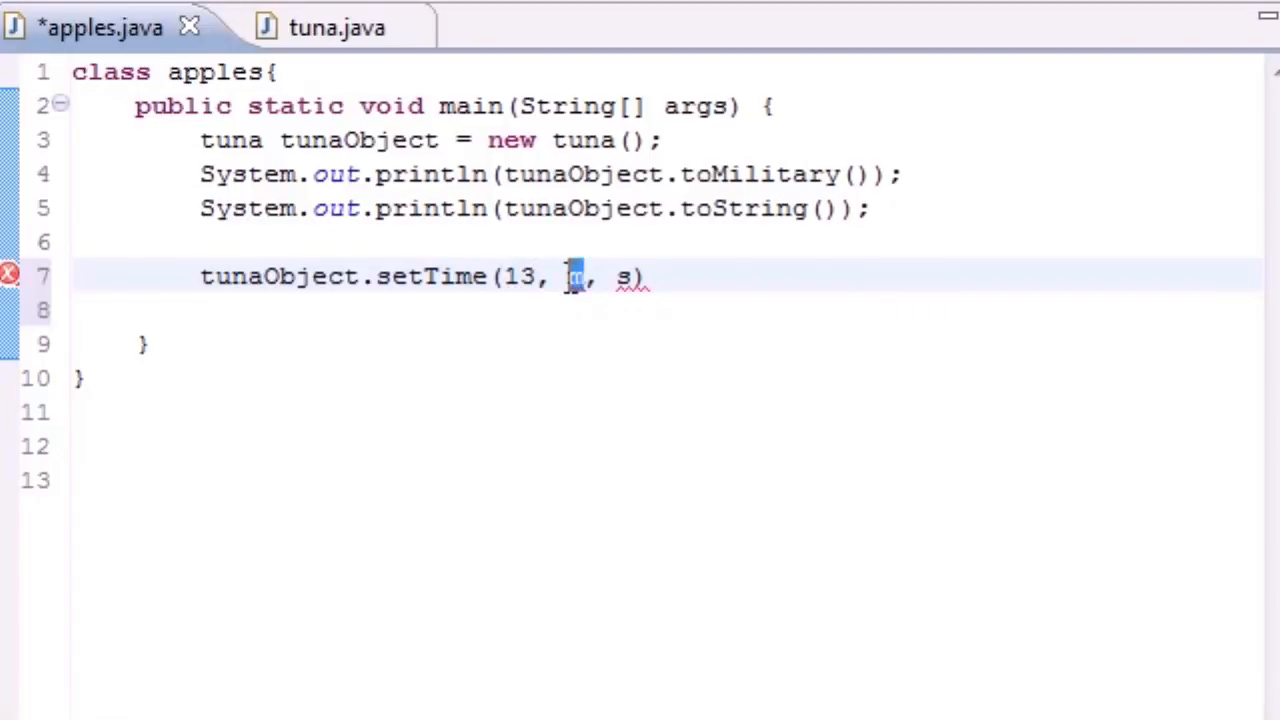
type("27")
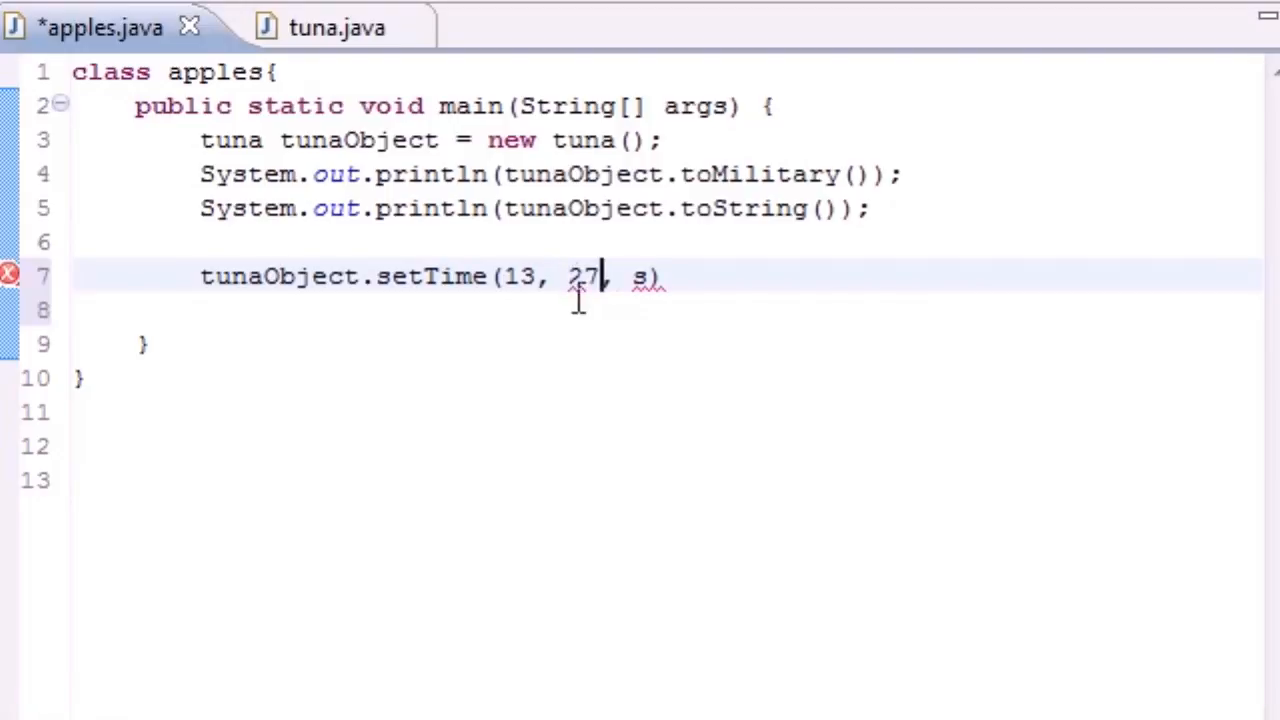
type("6")
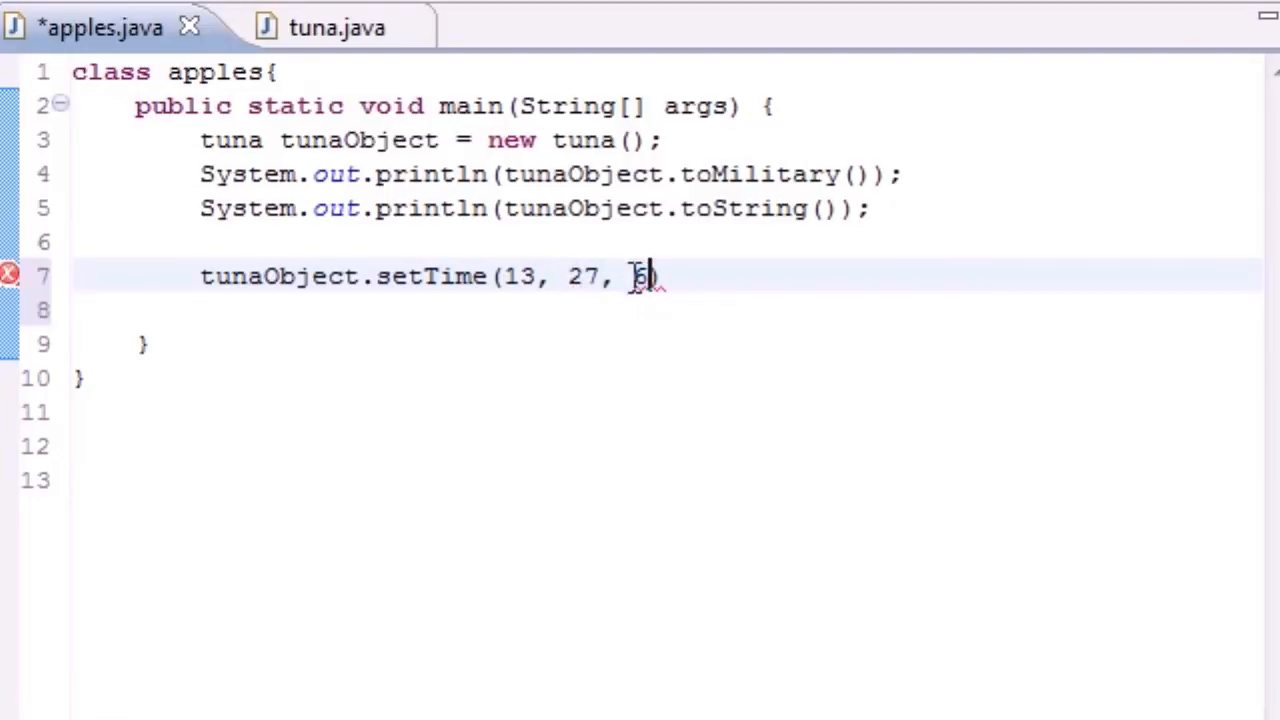
type(");")
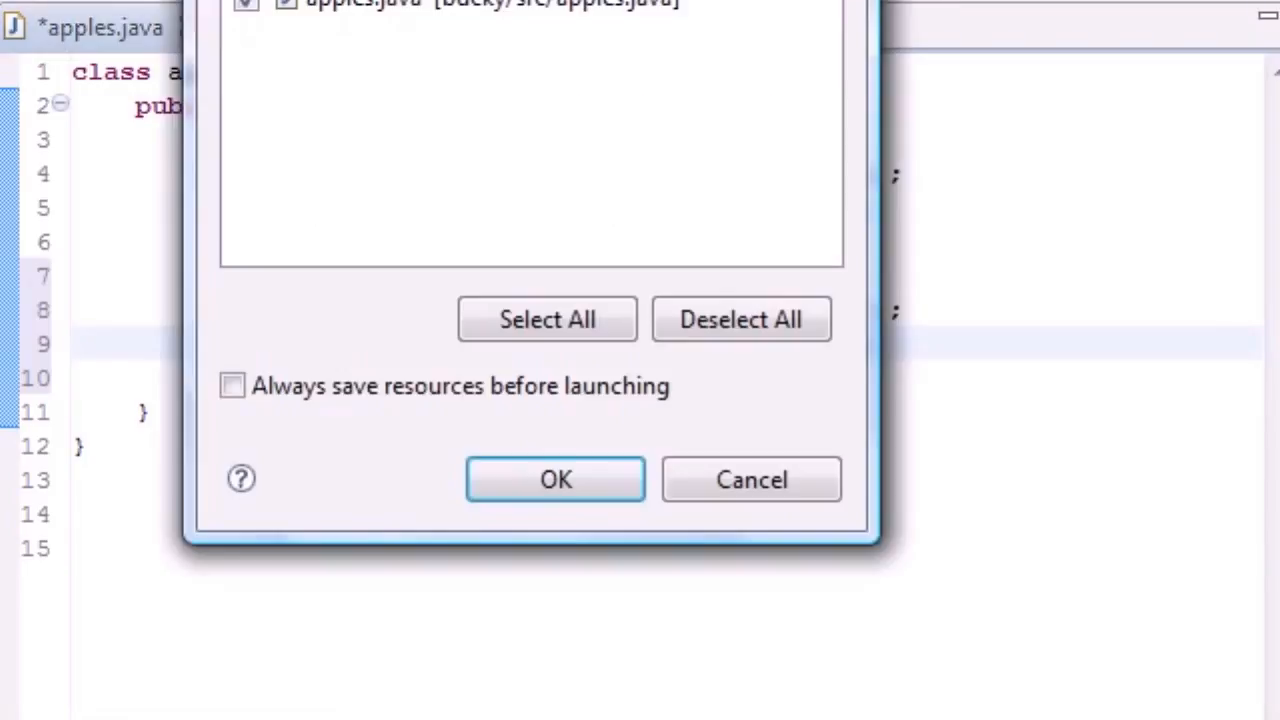
Save apples.java before launching and check the console output, including 13:27:06 and 1:27:06 PM
left_click(555, 479)
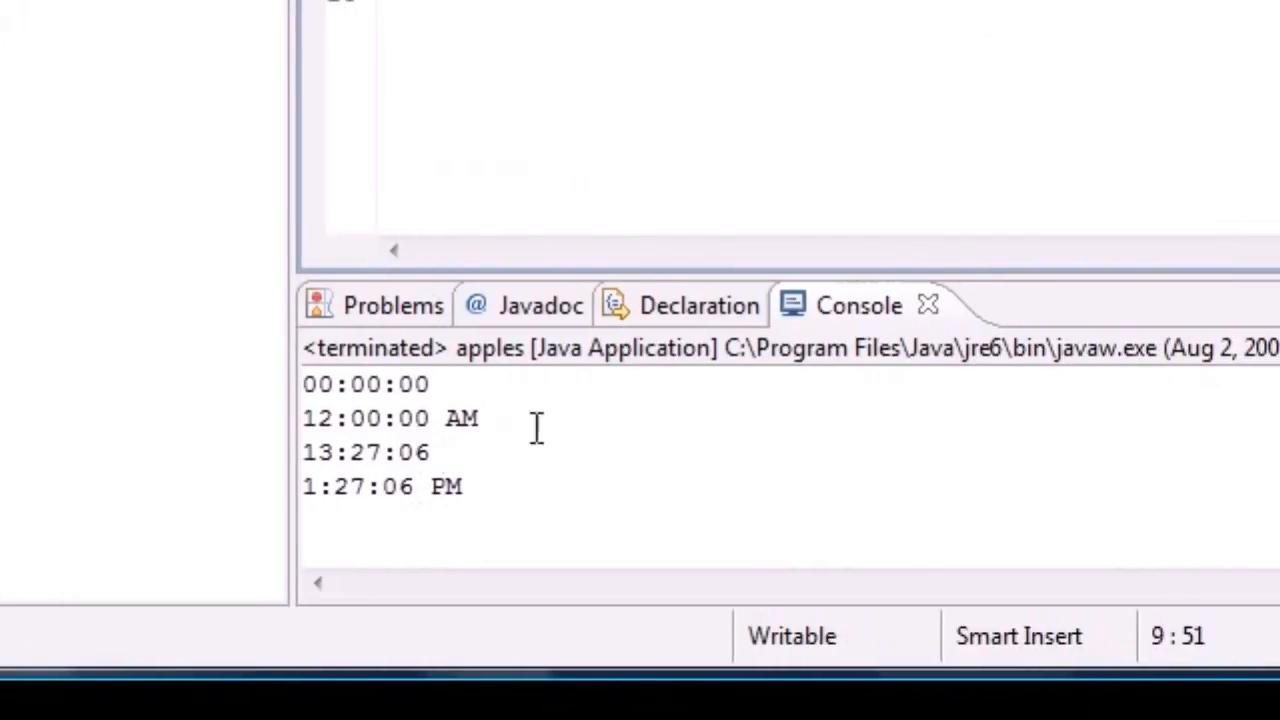
left_click_drag(303, 383, 478, 418)
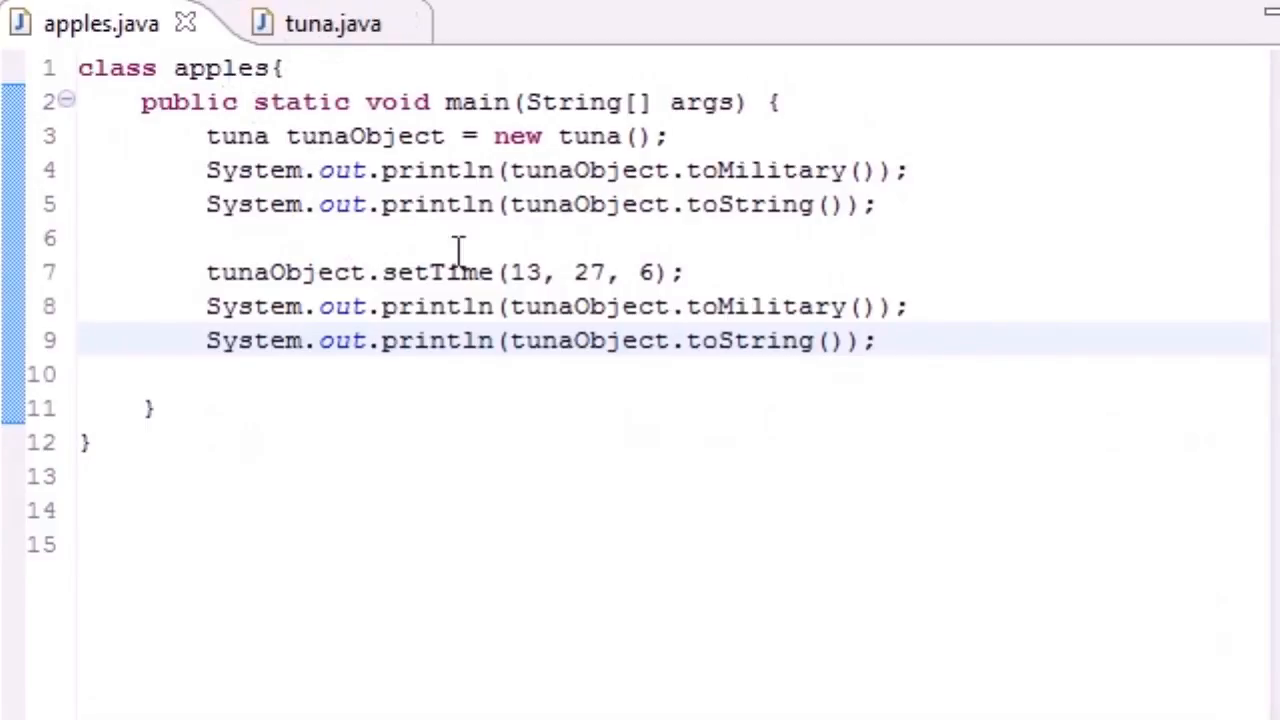
left_click_drag(205, 170, 880, 204)
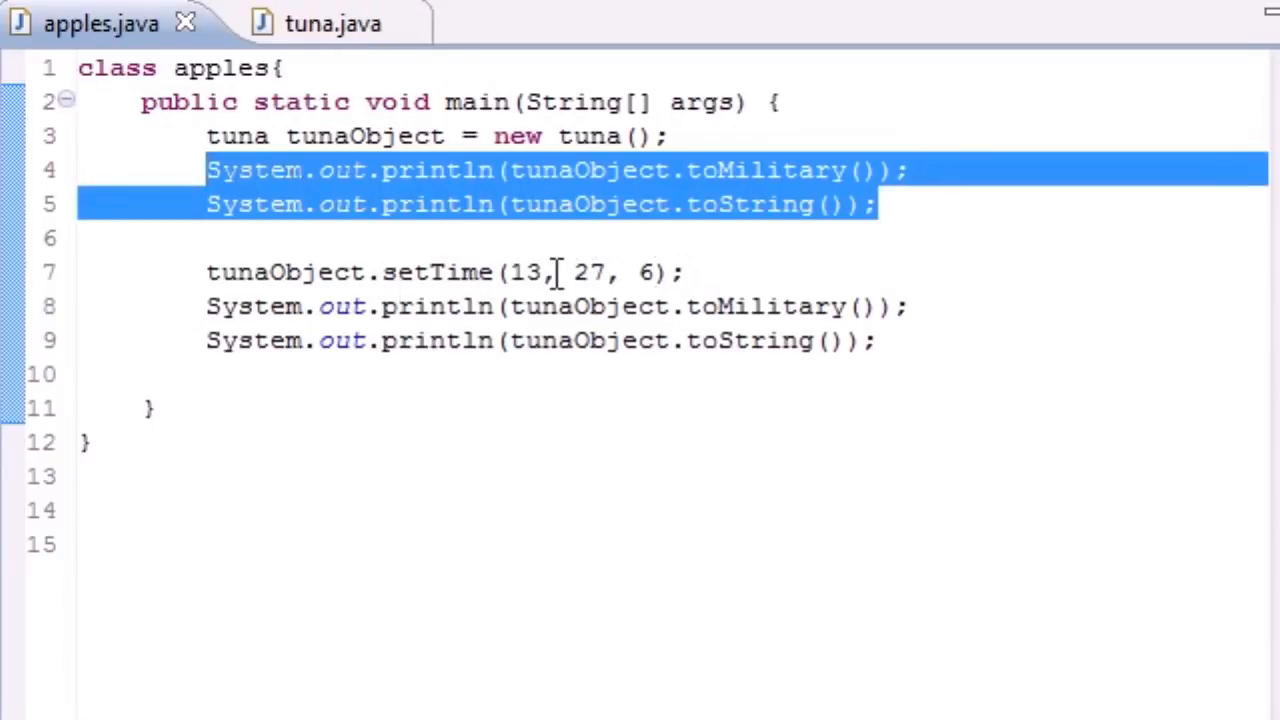
double_click(525, 272)
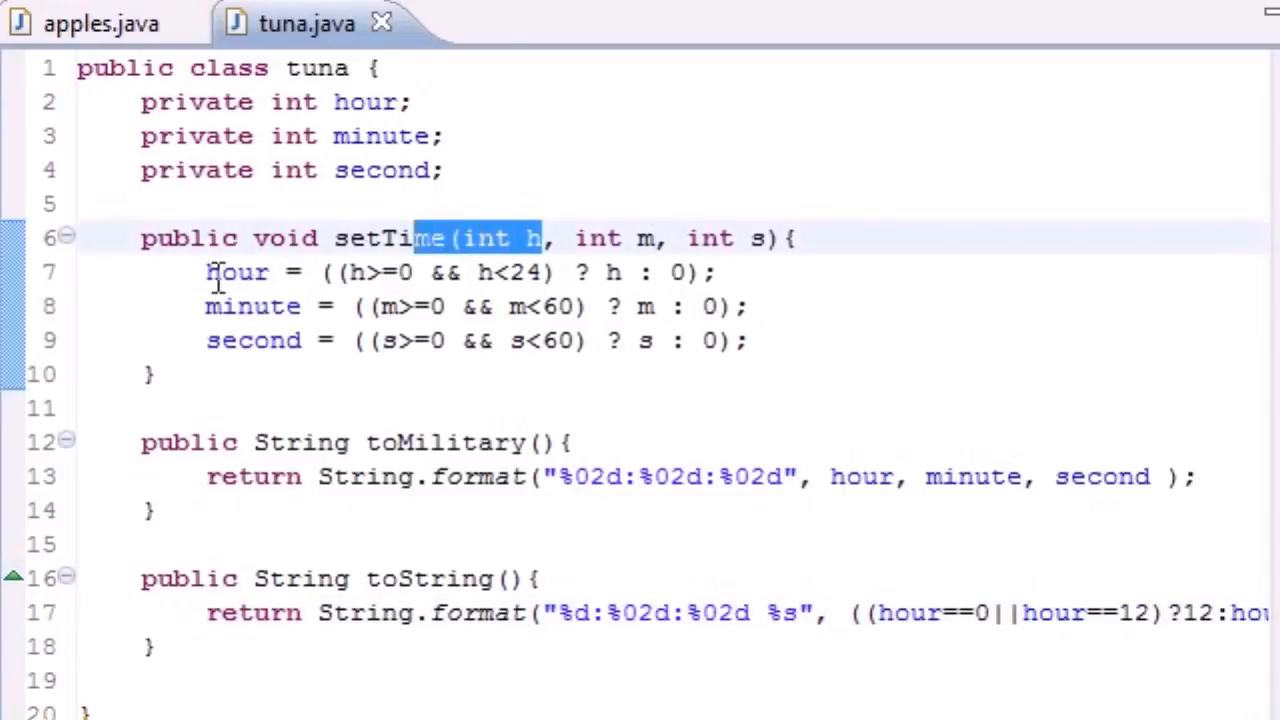
double_click(238, 272)
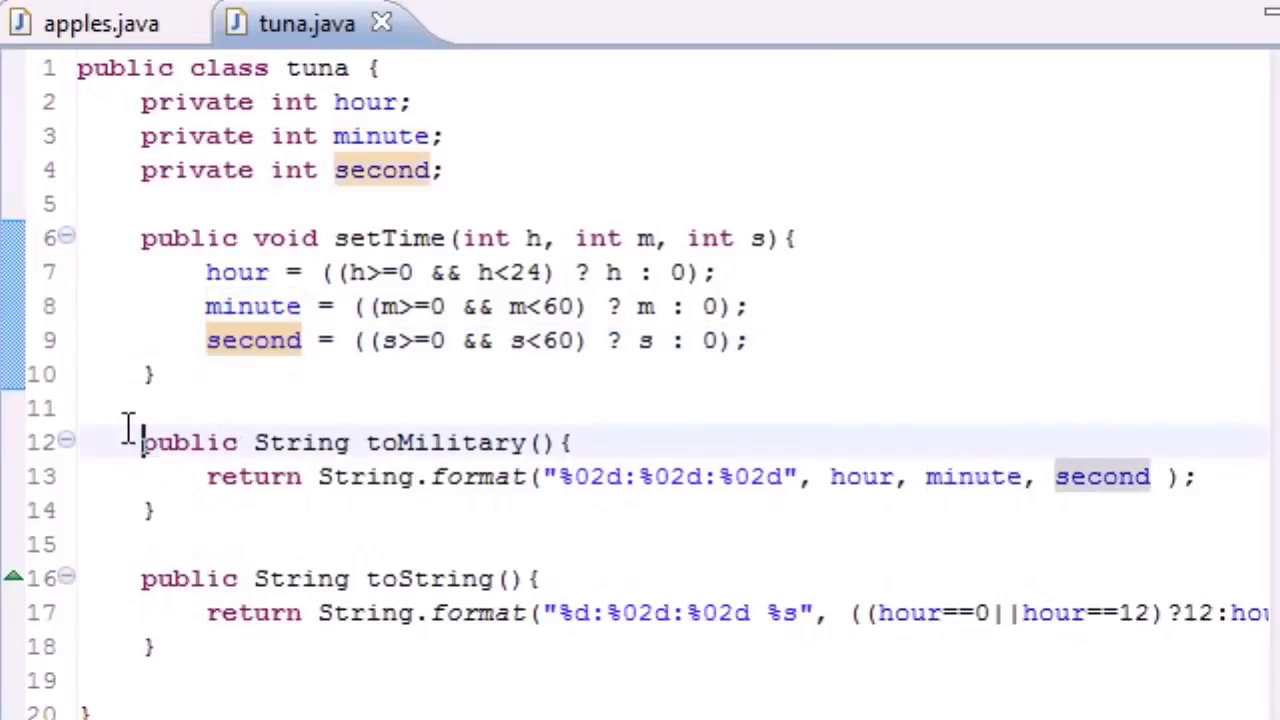
left_click_drag(140, 442, 155, 510)
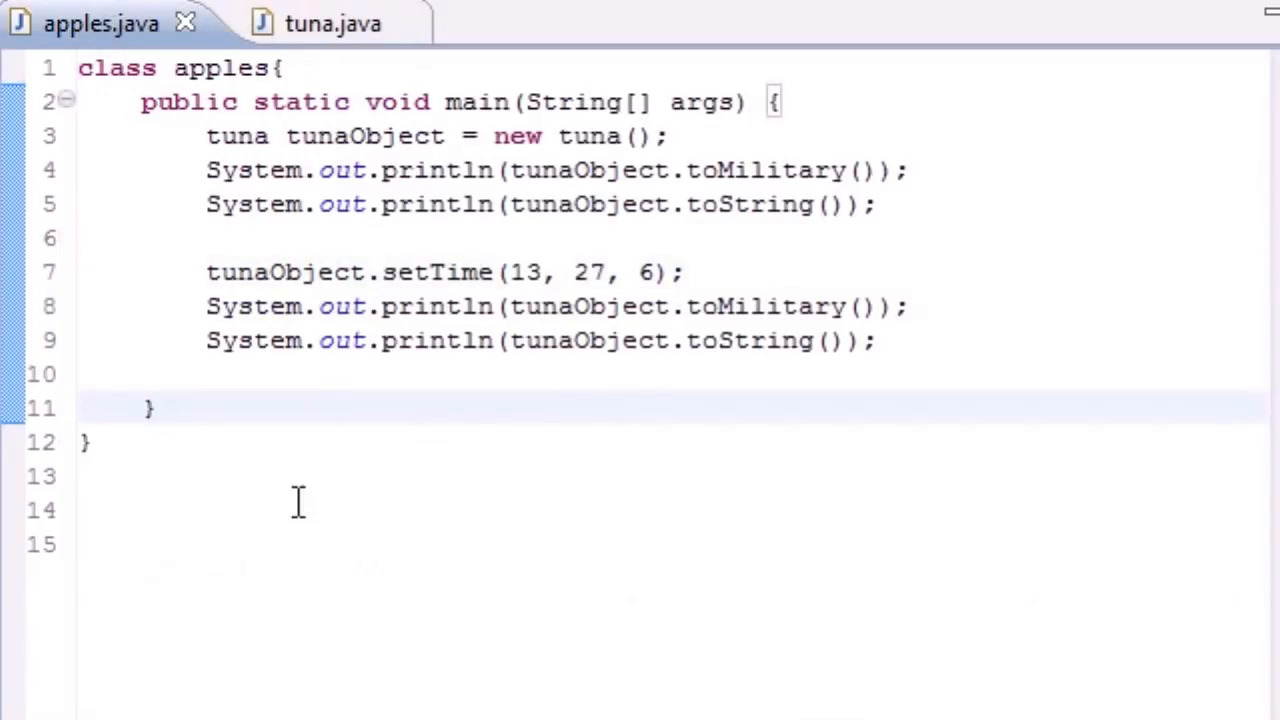
key("ctrl+a")
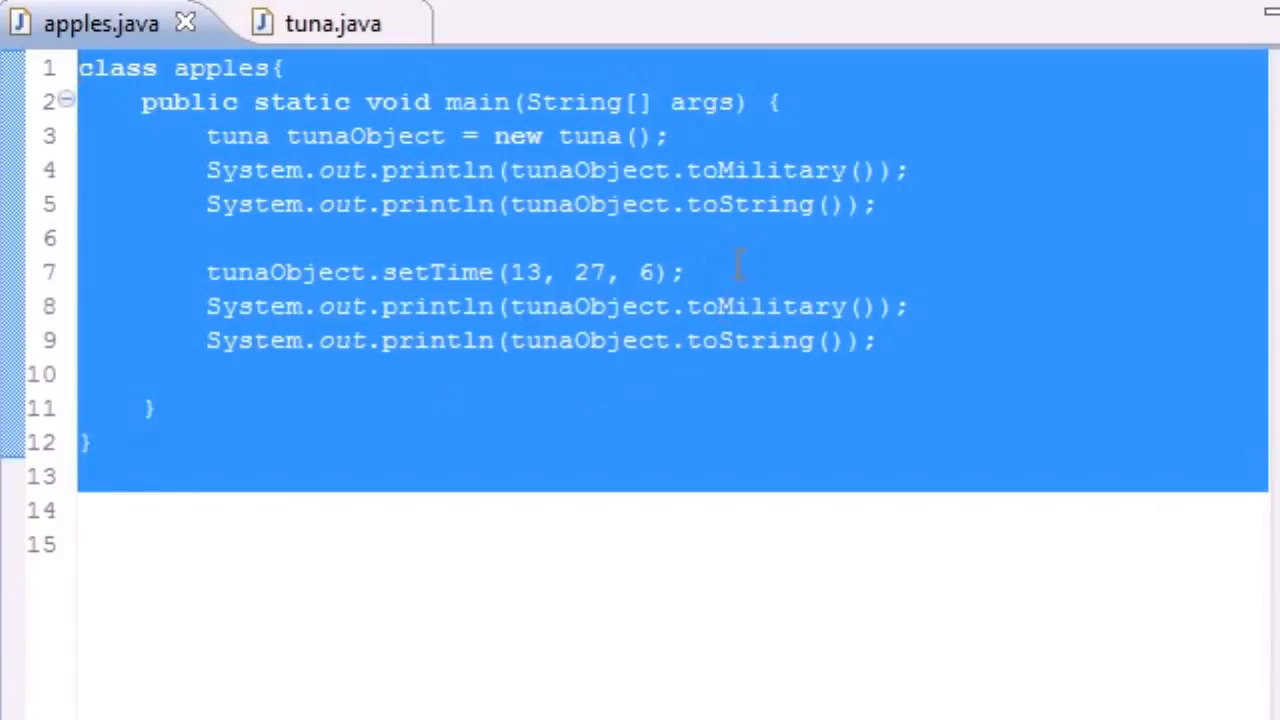
left_click(730, 272)
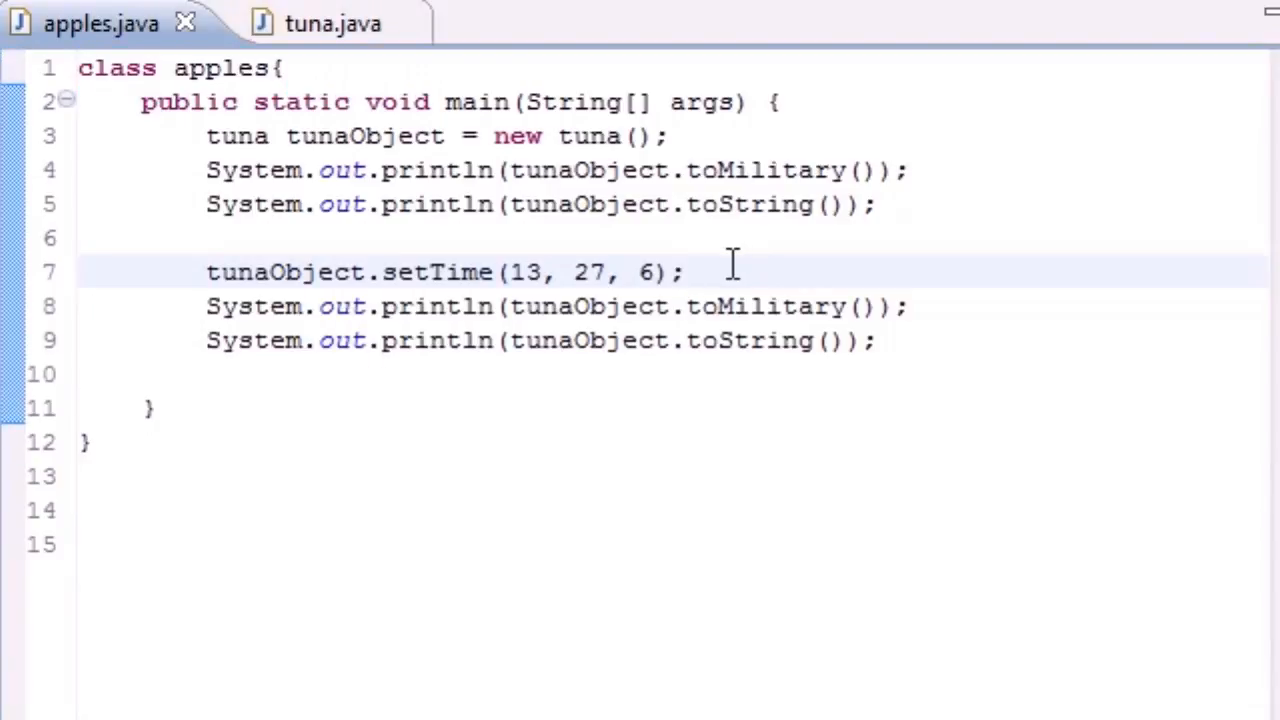
left_click(685, 272)
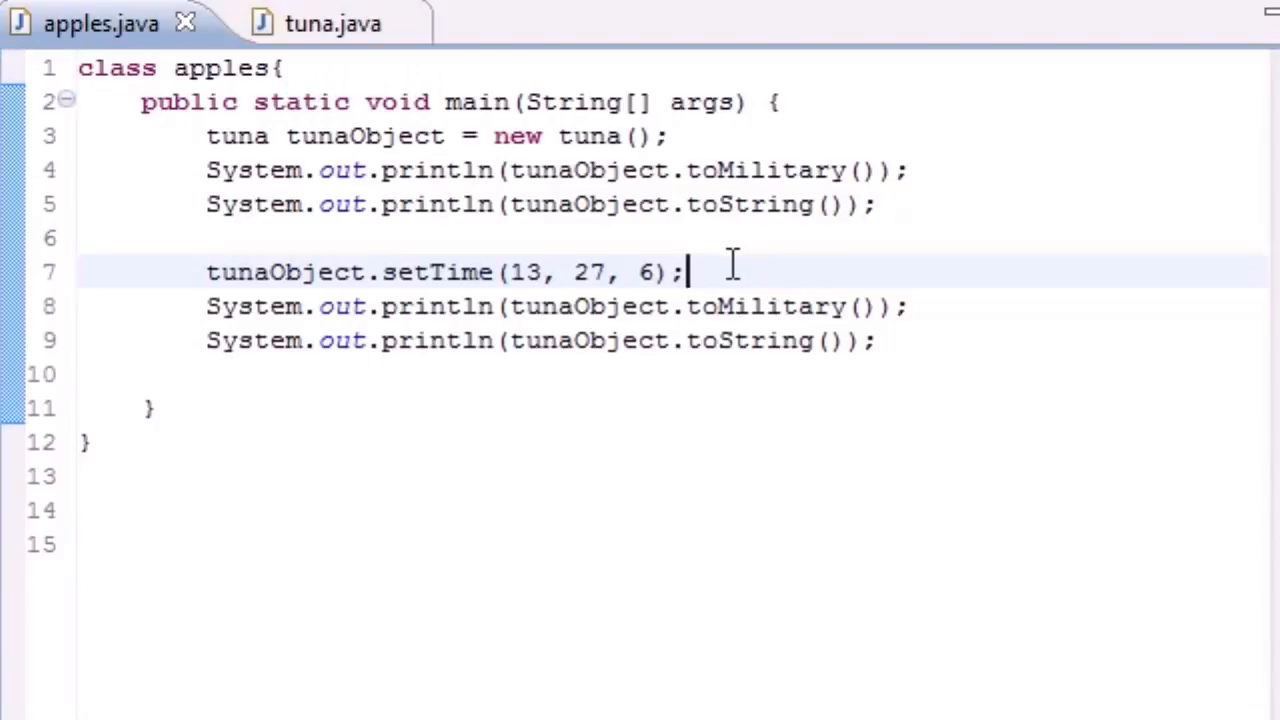